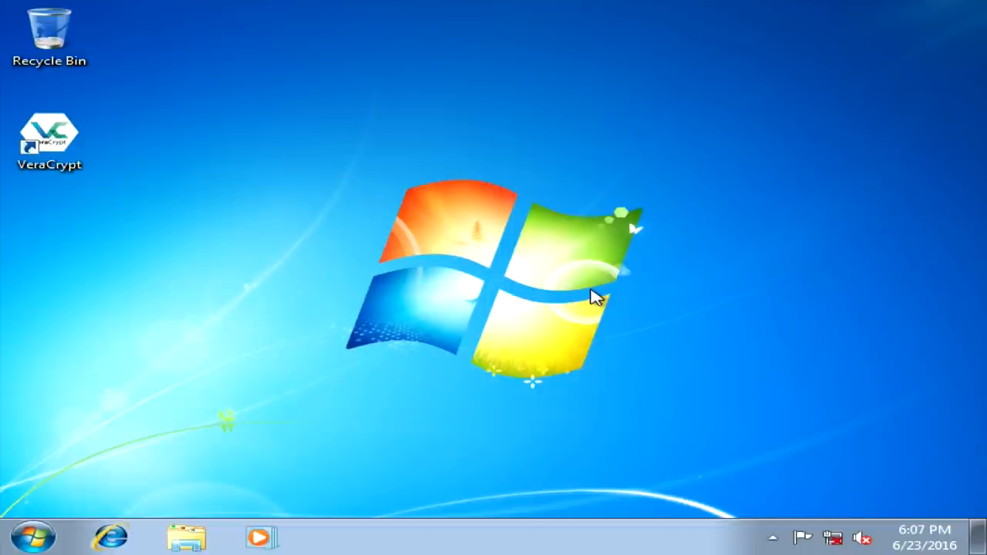
- Launch VeraCrypt and begin a new volume encrypting the system partition or entire drive
{"action": "double_click", "coordinate": [49, 136]}
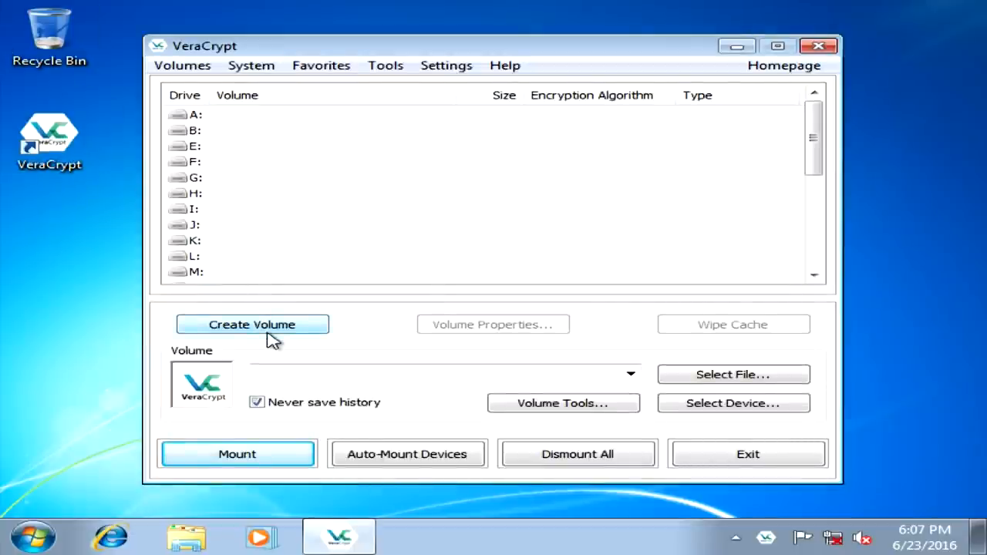
{"action": "left_click", "coordinate": [253, 324]}
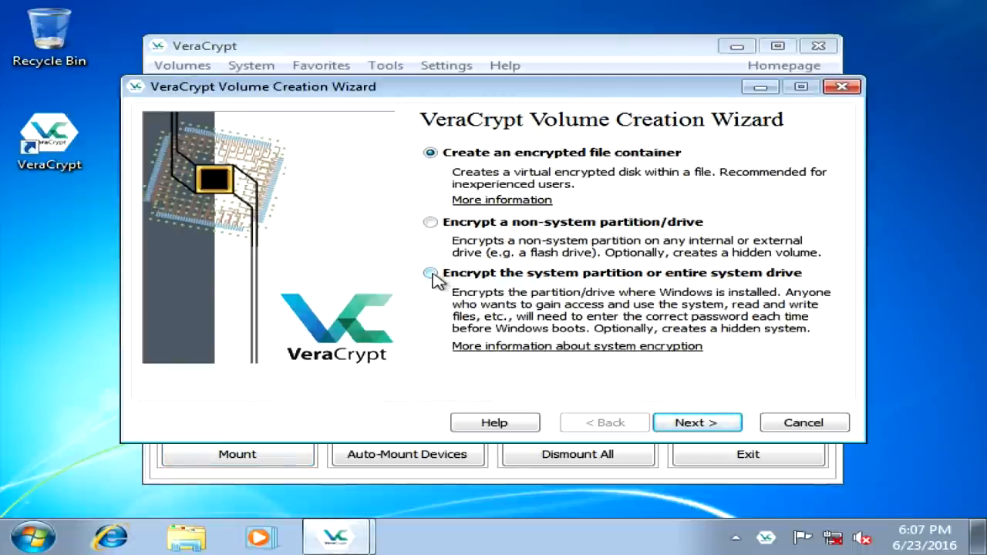
{"action": "left_click", "coordinate": [430, 273]}
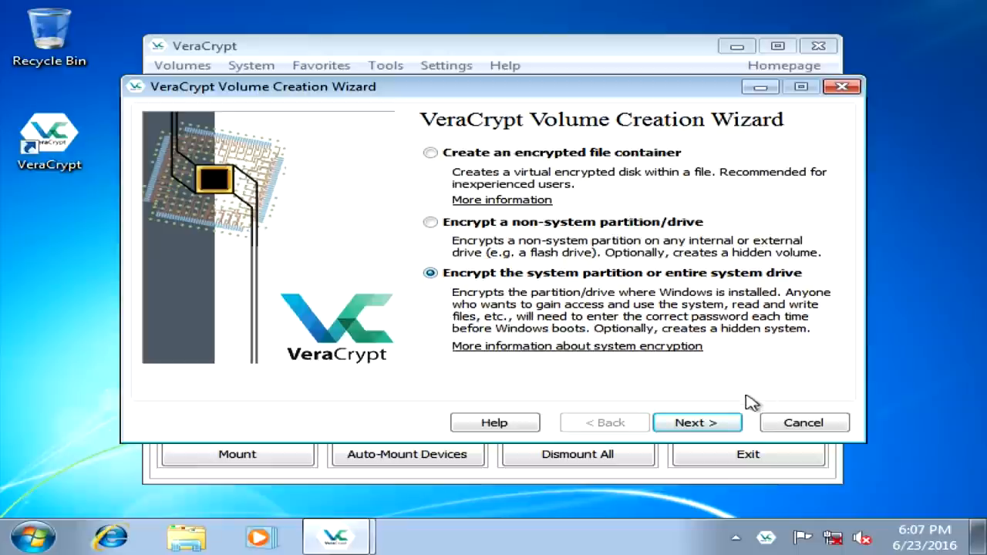
{"action": "left_click", "coordinate": [697, 422]}
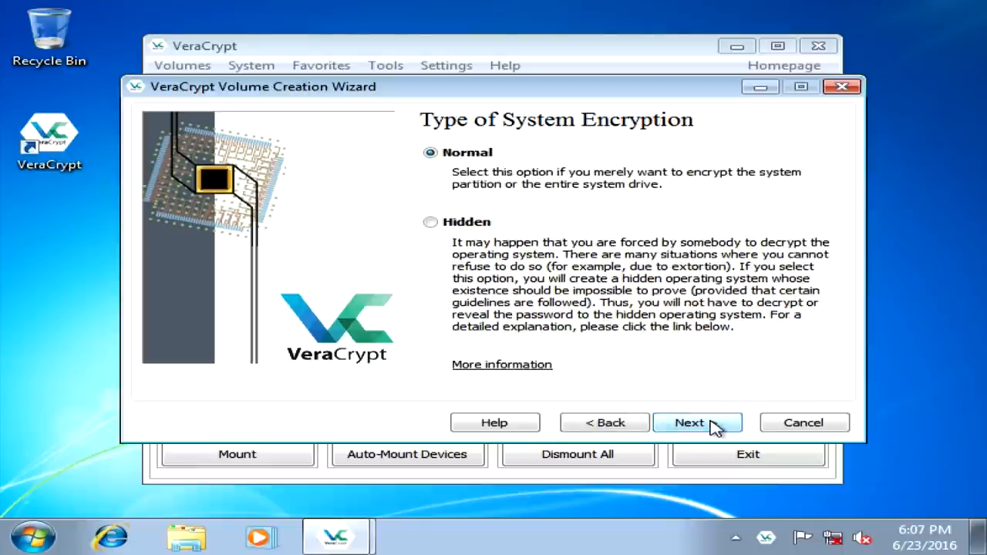
- Keep Normal encryption of the whole drive, answer Yes to Host Protected Area, approve UAC
{"action": "left_click", "coordinate": [688, 423]}
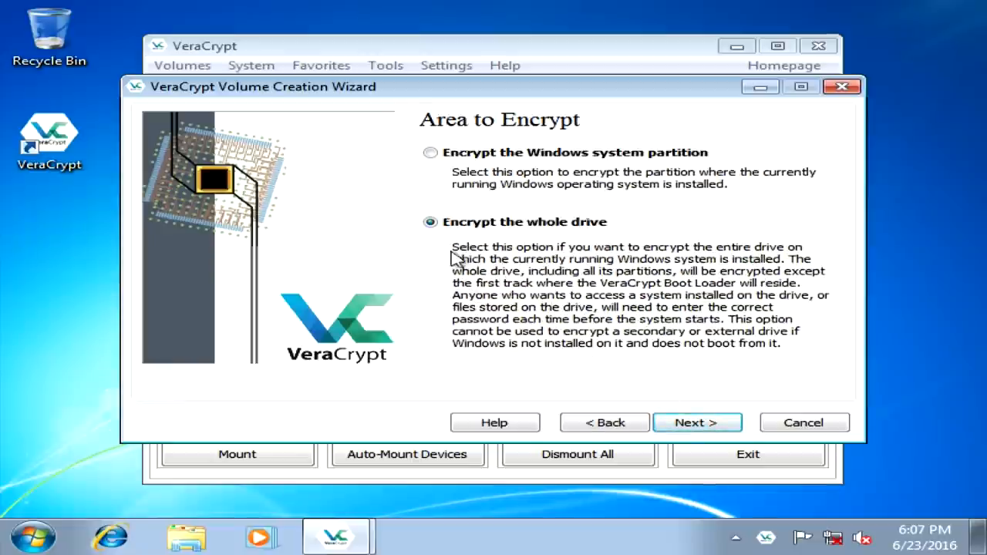
{"action": "left_click", "coordinate": [697, 422]}
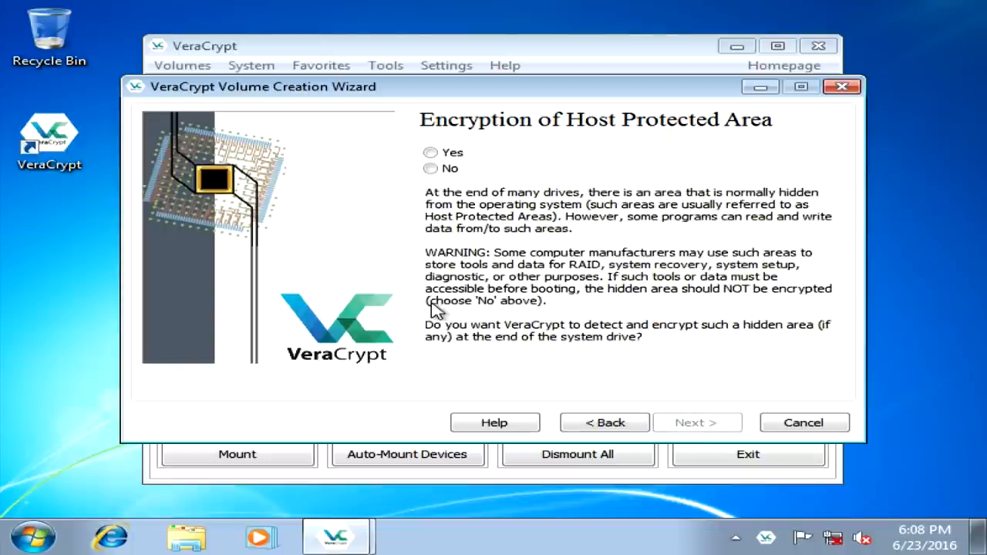
{"action": "mouse_move", "coordinate": [568, 247]}
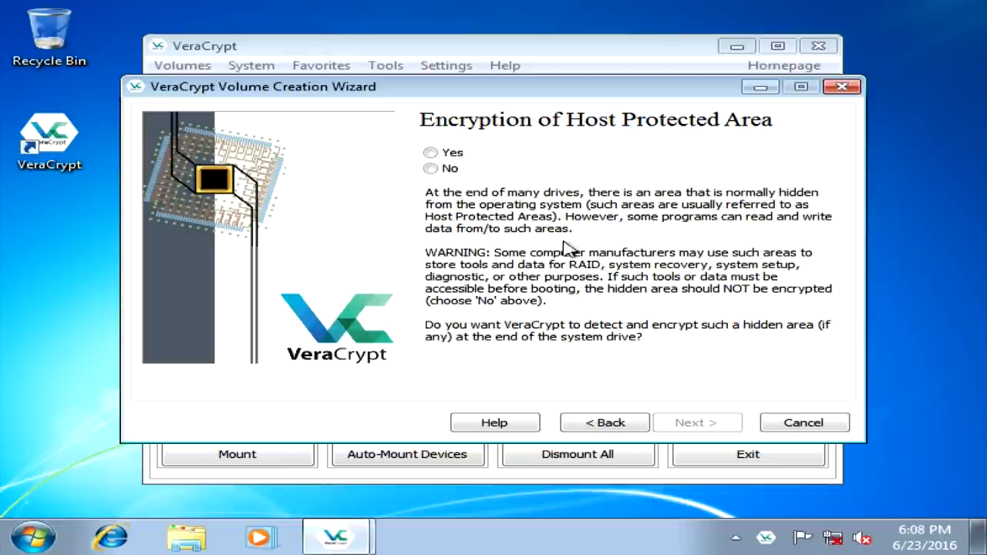
{"action": "mouse_move", "coordinate": [589, 318]}
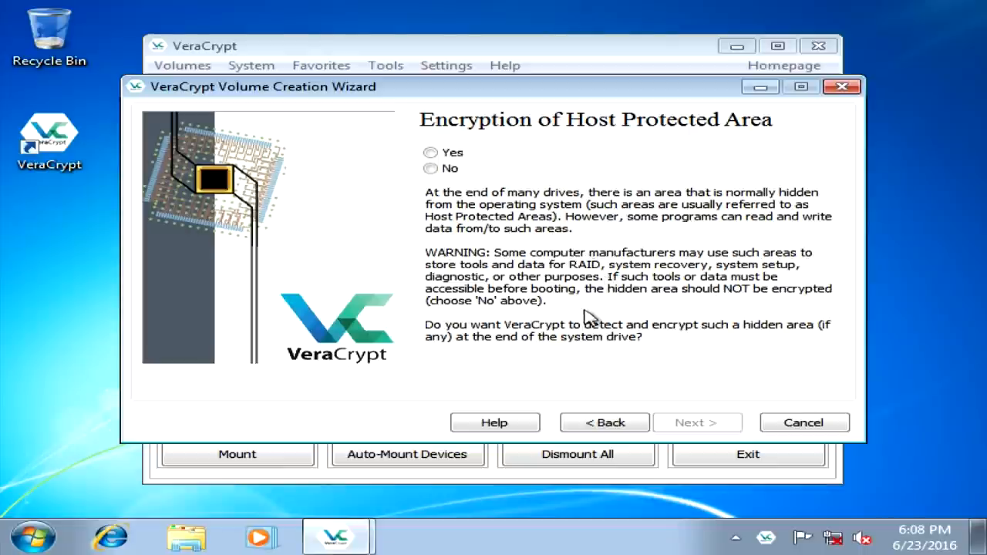
{"action": "mouse_move", "coordinate": [721, 362]}
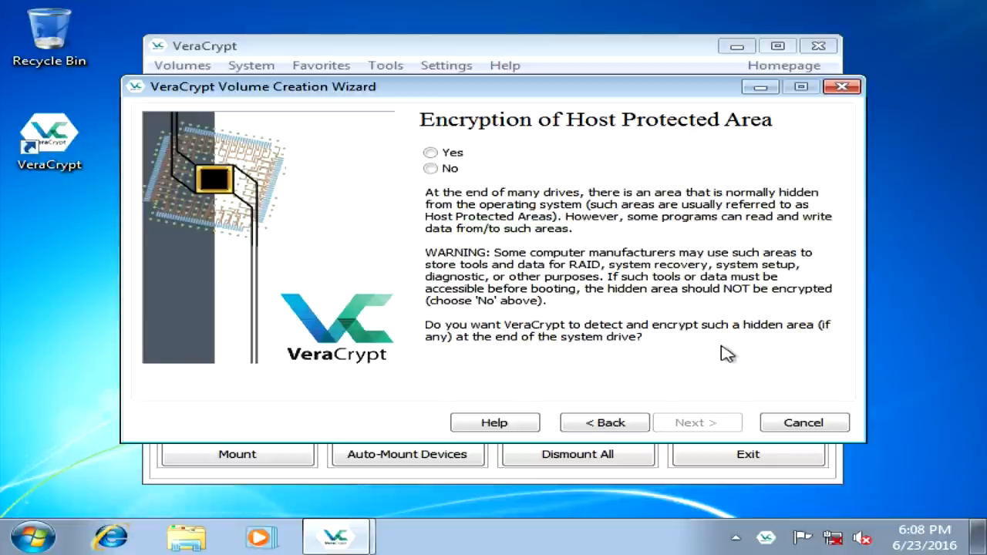
{"action": "left_click", "coordinate": [430, 153]}
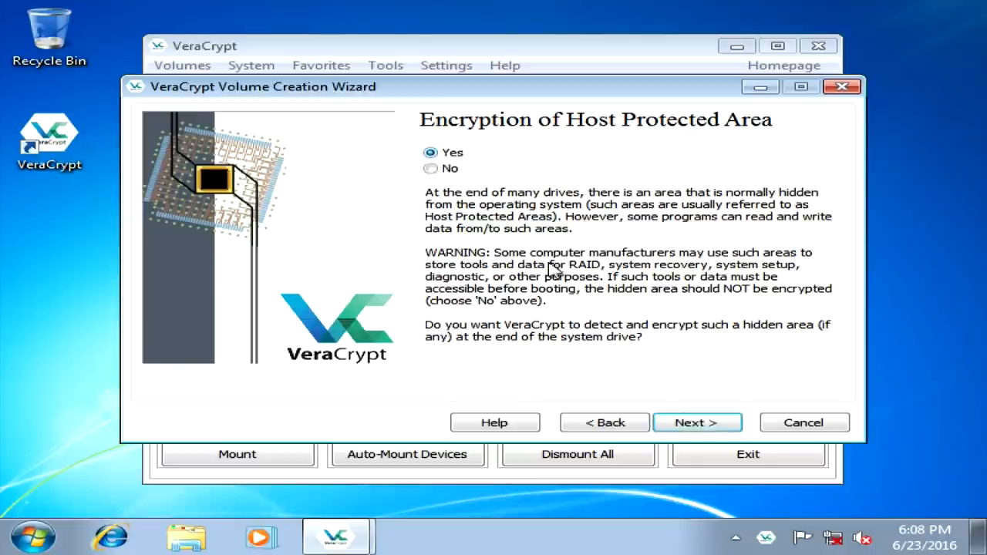
{"action": "left_click", "coordinate": [695, 422]}
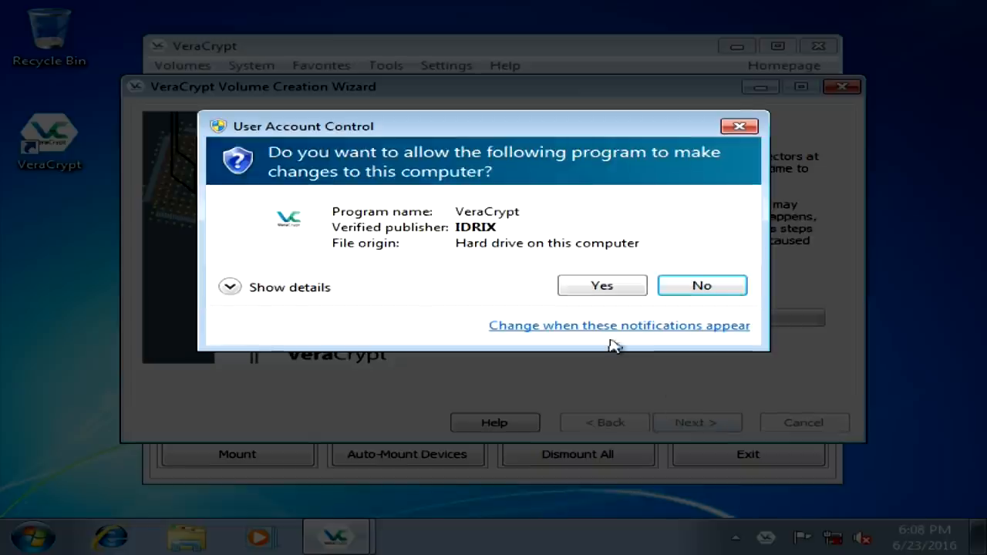
{"action": "left_click", "coordinate": [601, 285]}
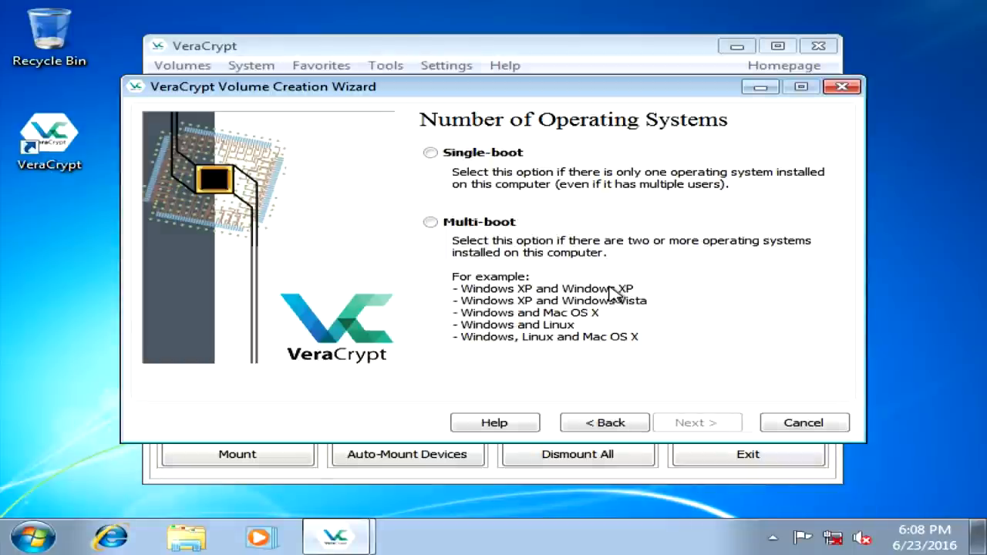
- Declare Single-boot and select the AES(Twofish(Serpent)) cascade, answering Yes to its warning
{"action": "left_click", "coordinate": [431, 152]}
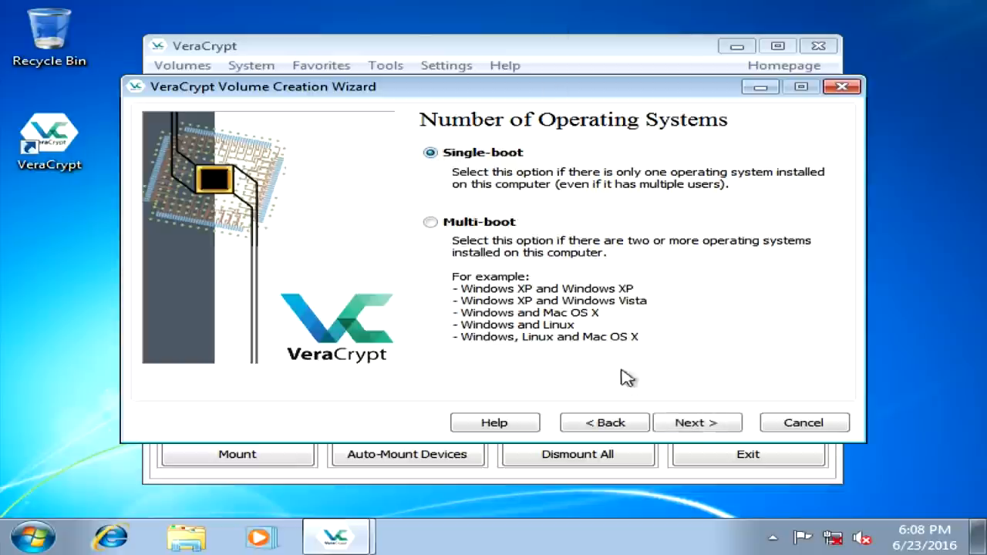
{"action": "left_click", "coordinate": [696, 422]}
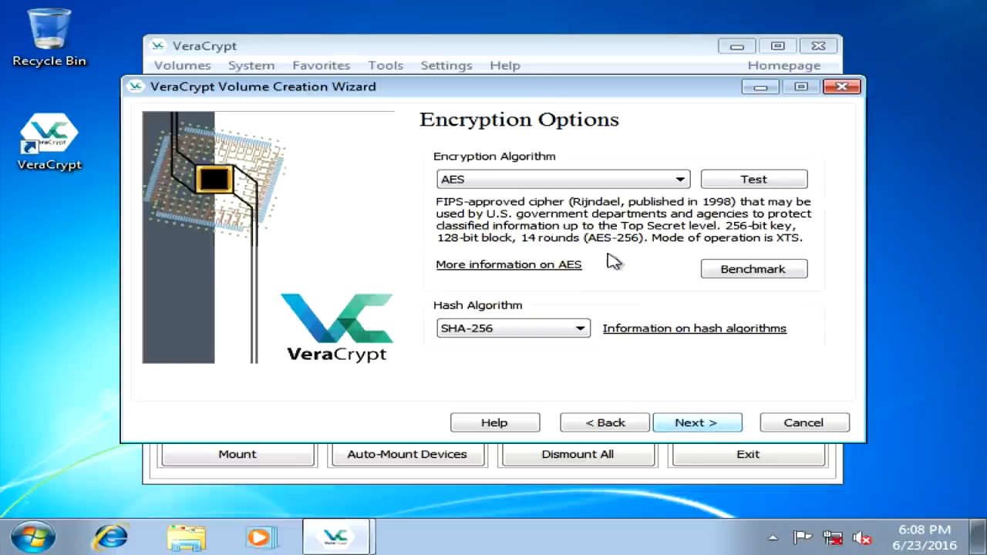
{"action": "left_click", "coordinate": [561, 179]}
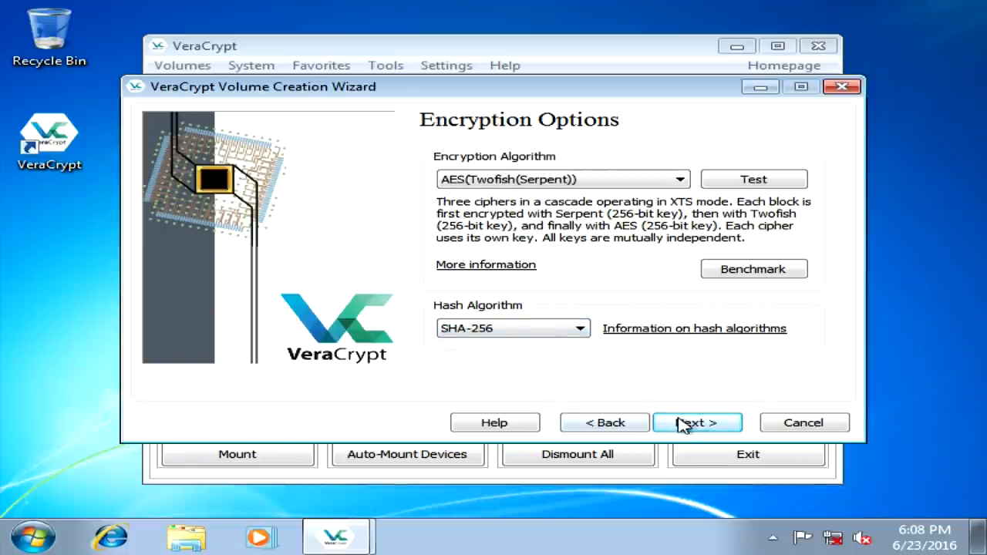
{"action": "left_click", "coordinate": [695, 423]}
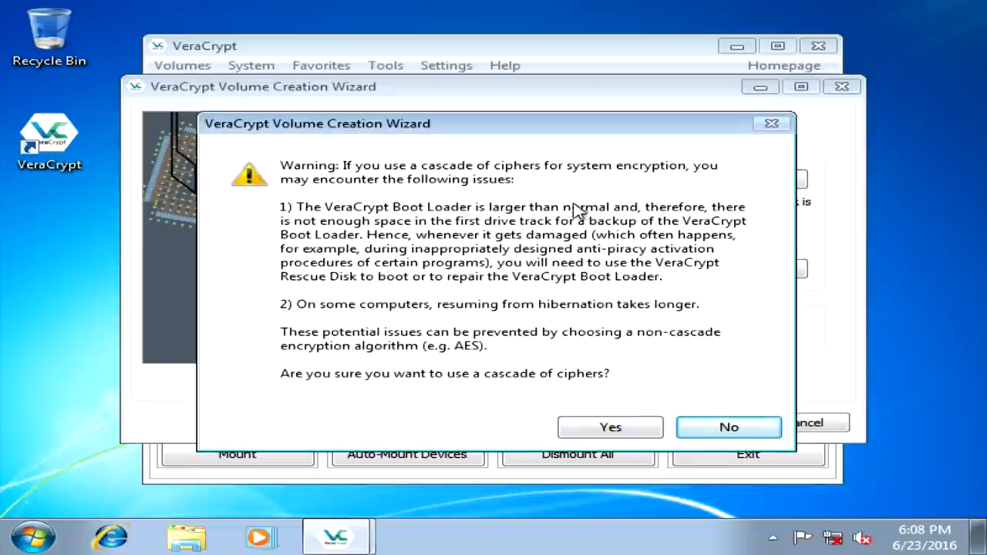
{"action": "mouse_move", "coordinate": [682, 238]}
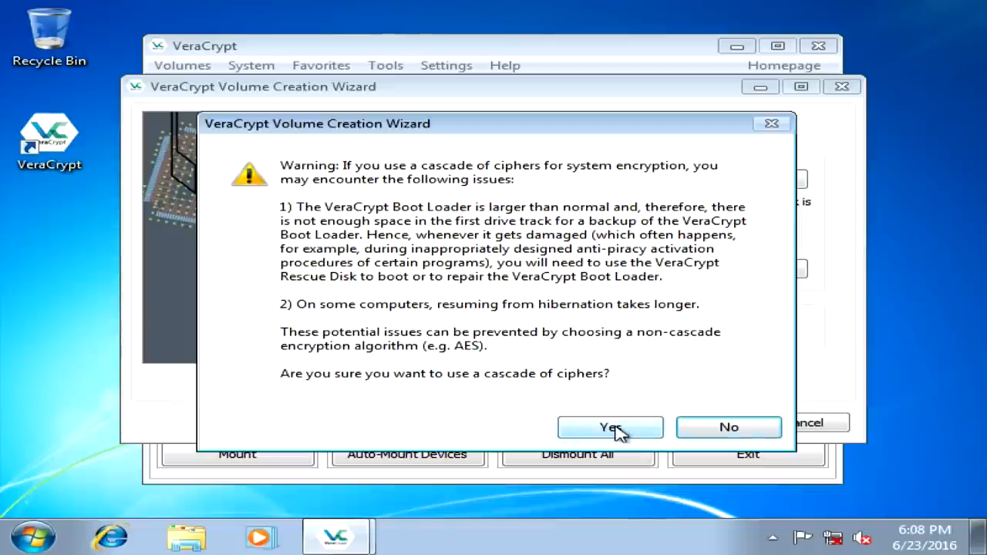
{"action": "left_click", "coordinate": [611, 427]}
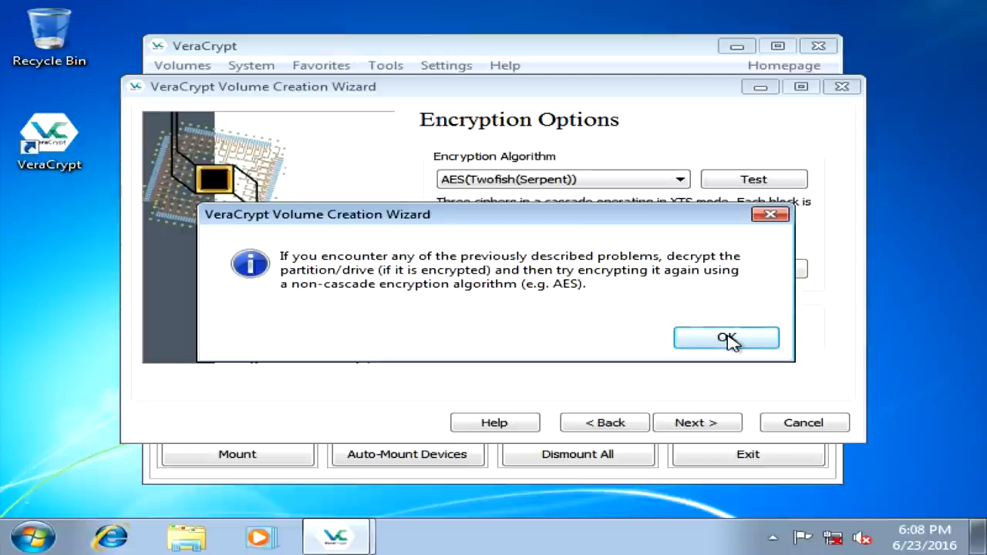
- Dismiss the cascade notice, enter and confirm a short password, accept the length warning
{"action": "left_click", "coordinate": [725, 339]}
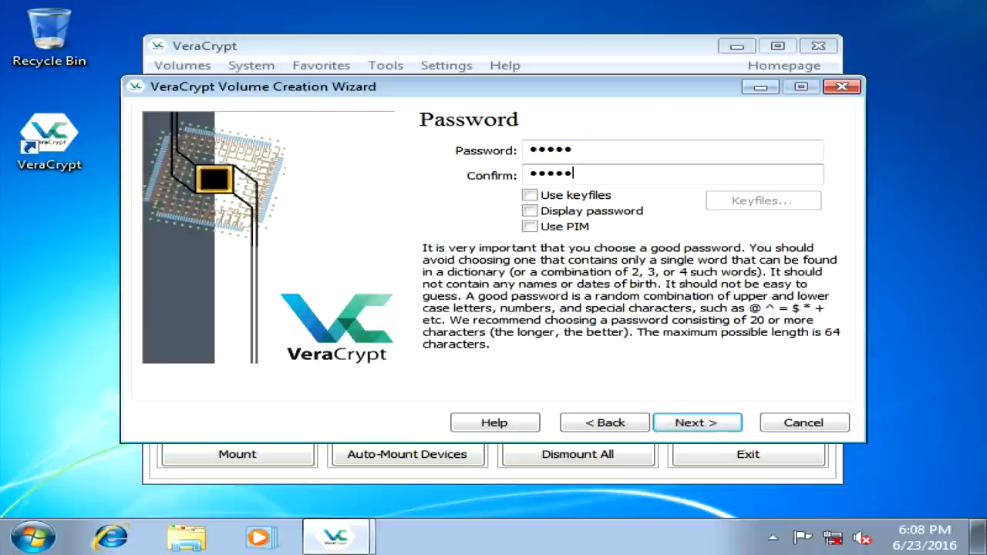
{"action": "left_click", "coordinate": [696, 423]}
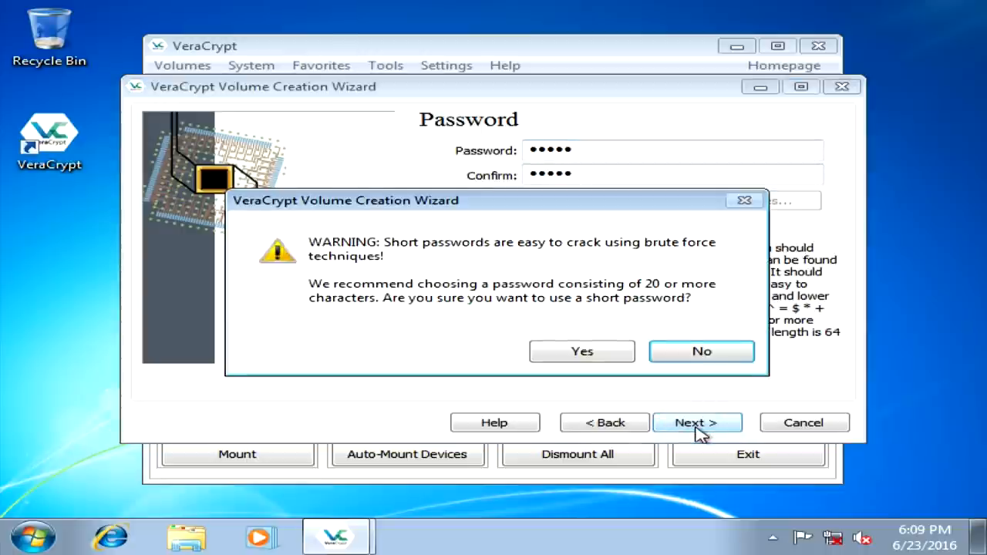
{"action": "left_click", "coordinate": [581, 351]}
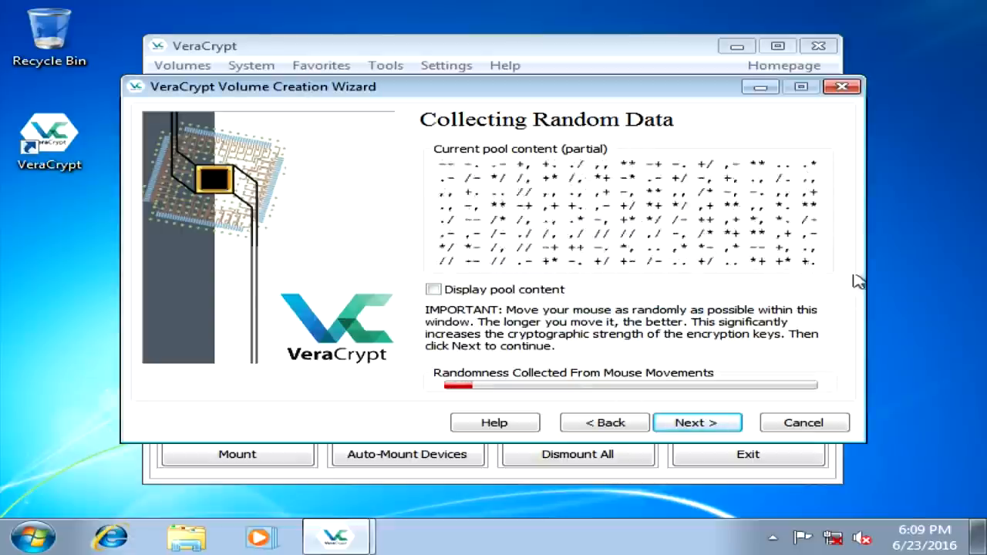
{"action": "mouse_move", "coordinate": [367, 358]}
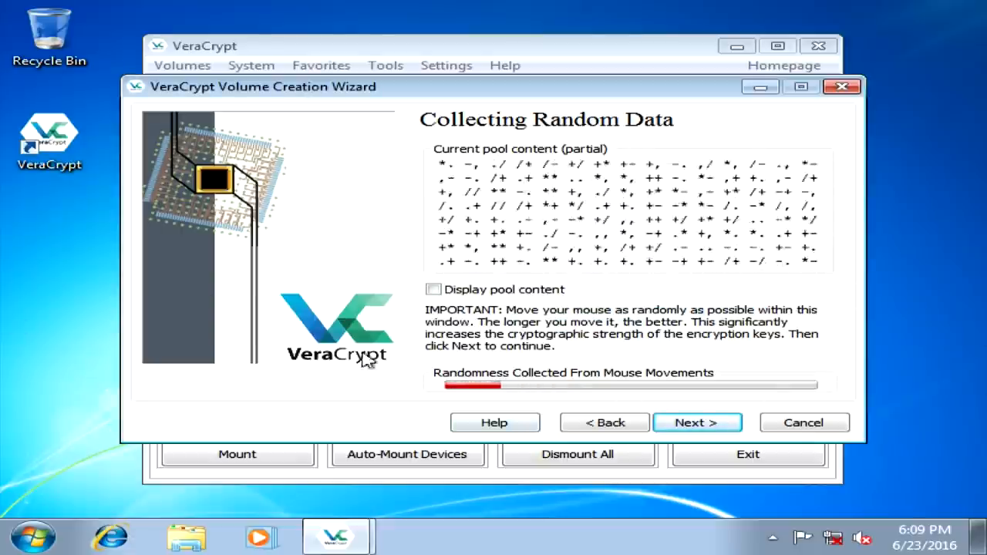
{"action": "mouse_move", "coordinate": [463, 249]}
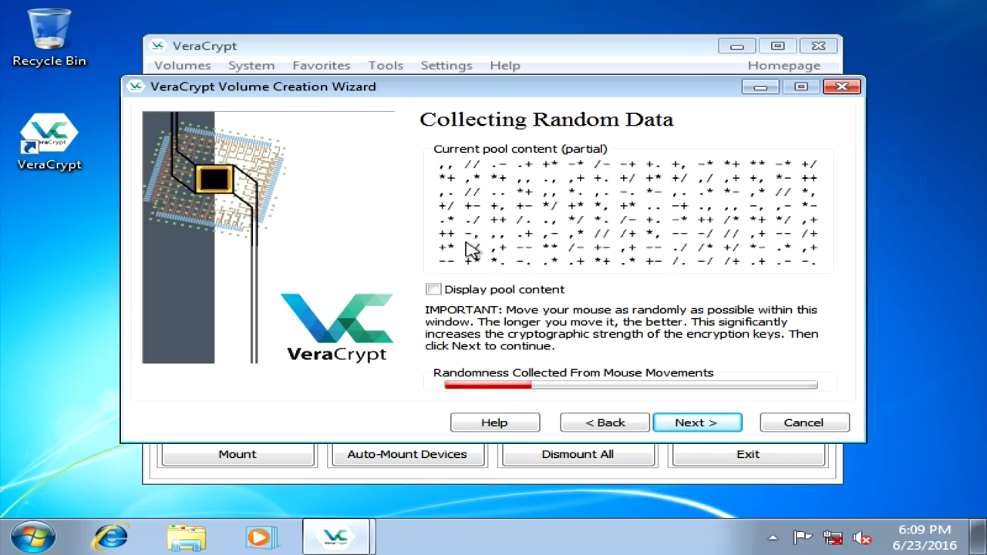
{"action": "mouse_move", "coordinate": [774, 262]}
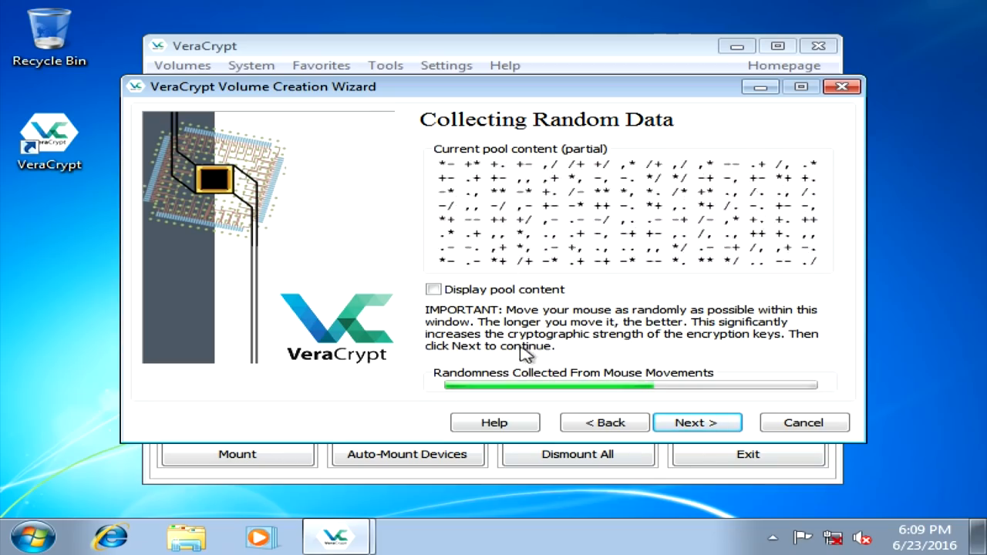
{"action": "mouse_move", "coordinate": [424, 399]}
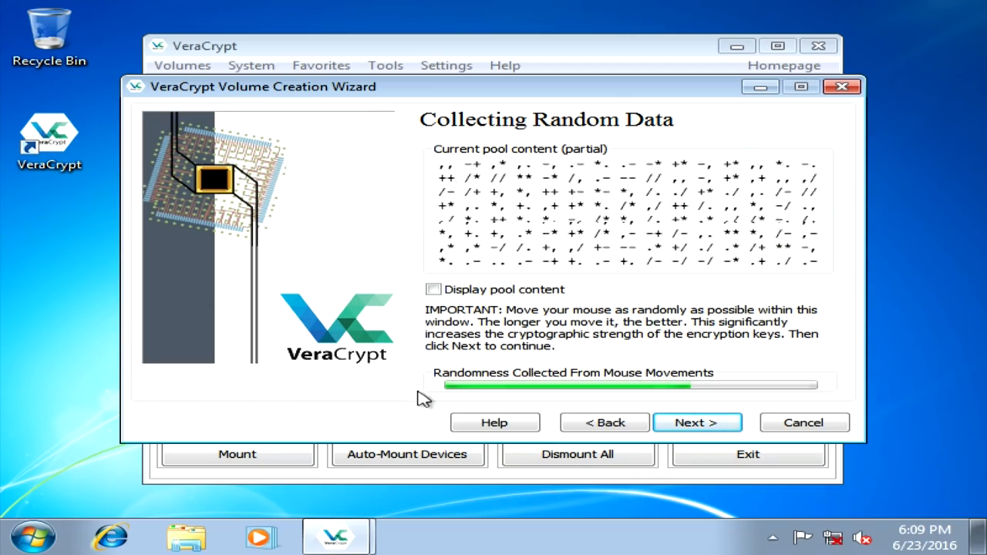
{"action": "mouse_move", "coordinate": [703, 311]}
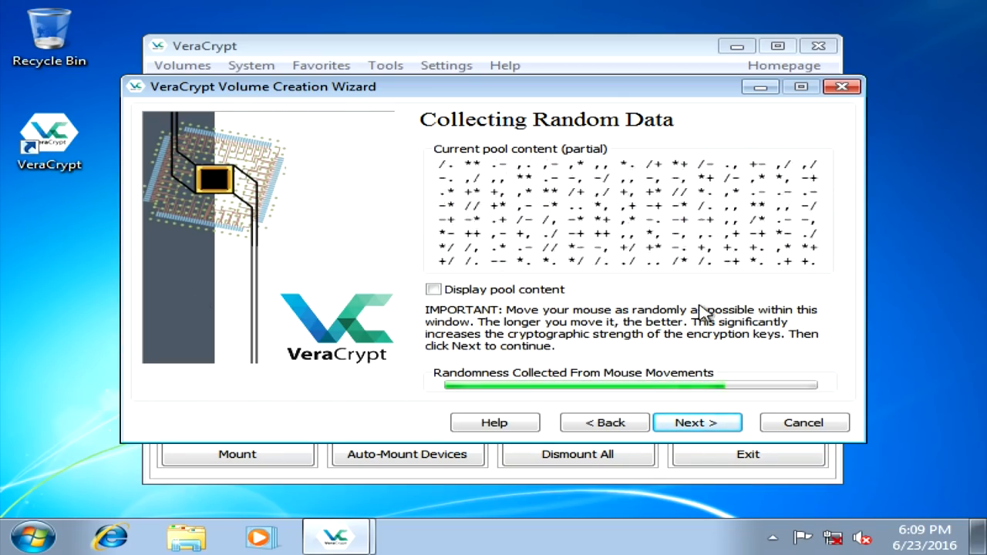
{"action": "mouse_move", "coordinate": [839, 333]}
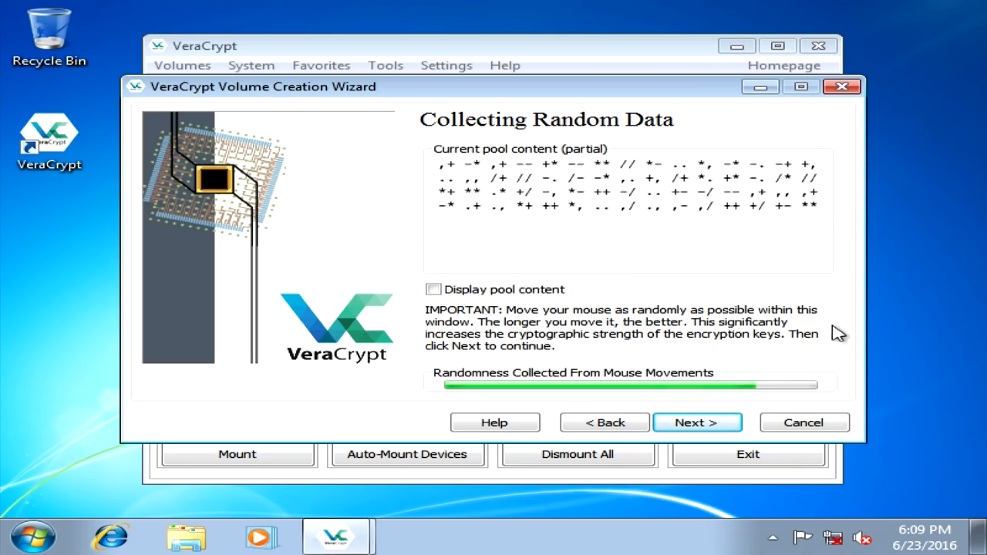
{"action": "mouse_move", "coordinate": [505, 185]}
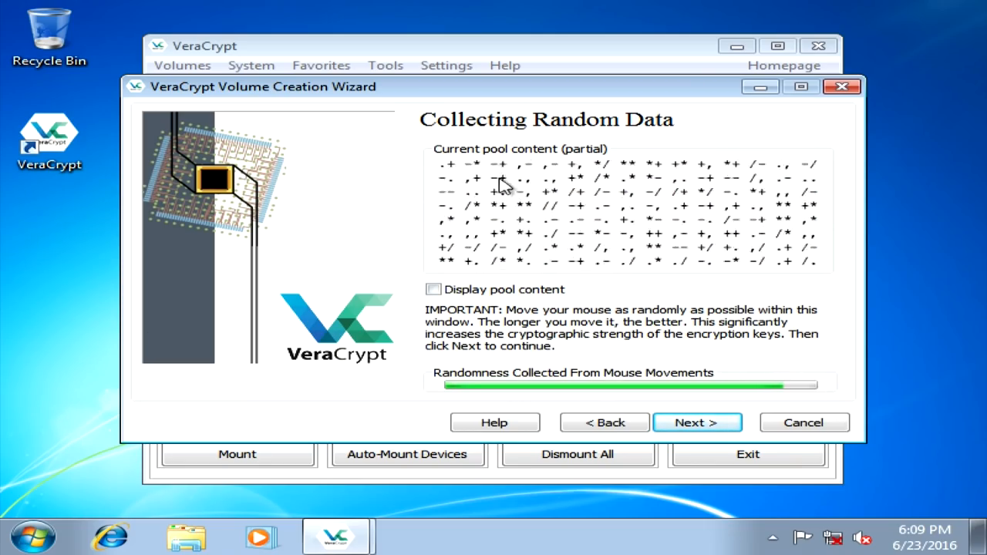
{"action": "mouse_move", "coordinate": [389, 287]}
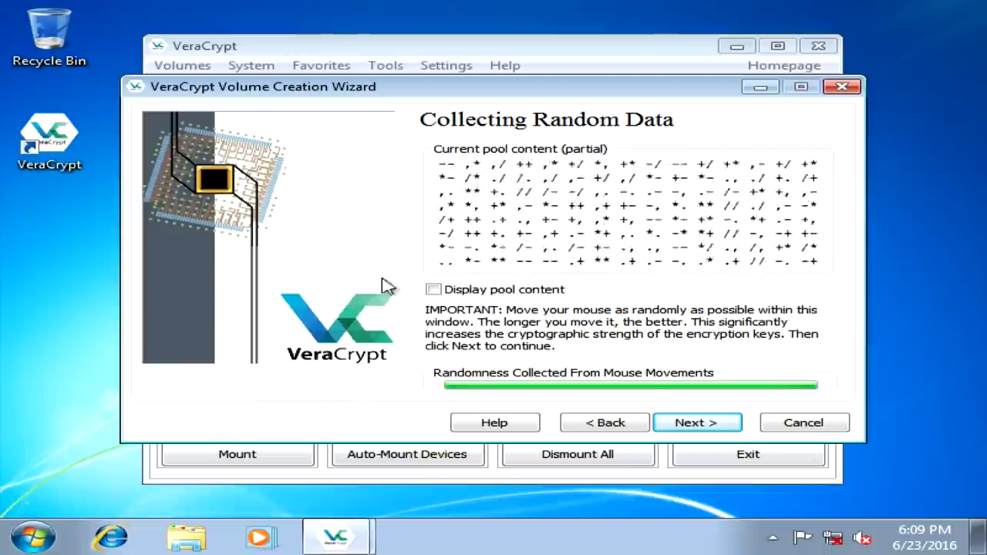
- Continue once the randomness bar is full and approve the UAC prompt
{"action": "left_click", "coordinate": [697, 423]}
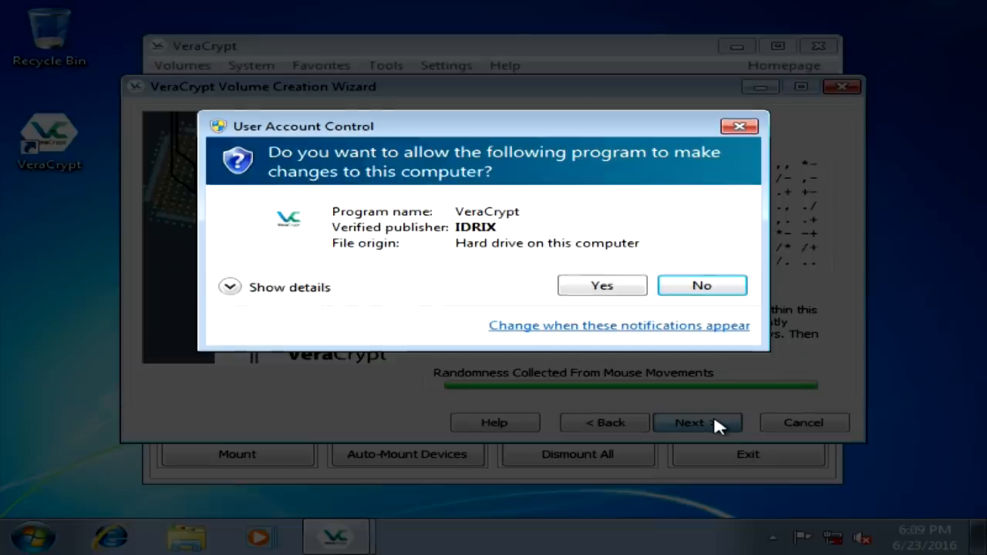
{"action": "left_click", "coordinate": [602, 286]}
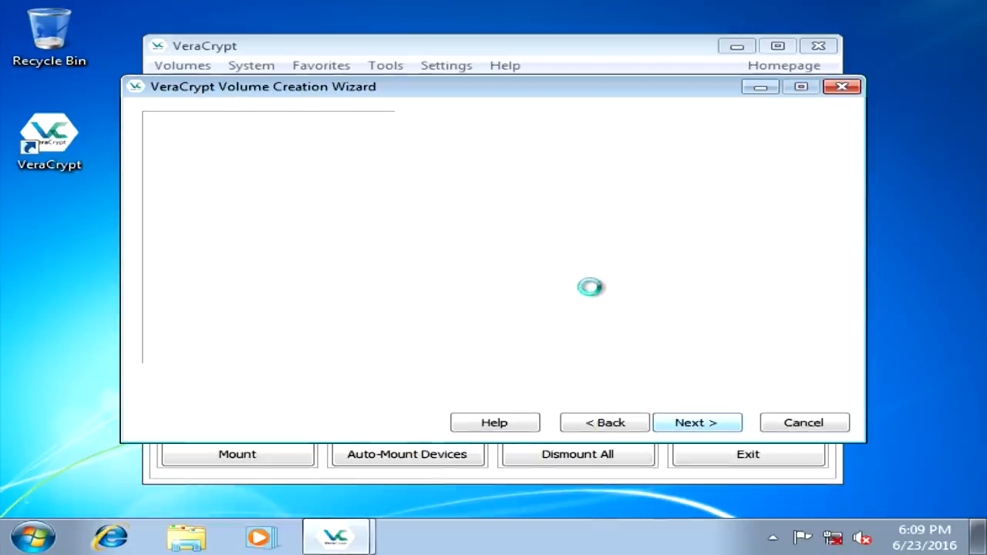
- Accept the generated keys without displaying them and proceed to the Rescue Disk step
{"action": "left_click", "coordinate": [695, 422]}
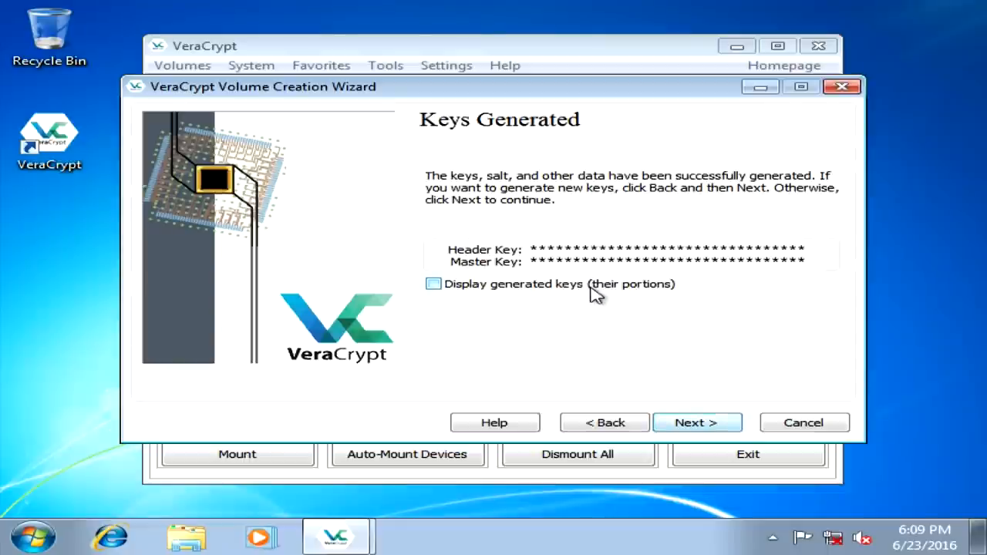
{"action": "mouse_move", "coordinate": [632, 317]}
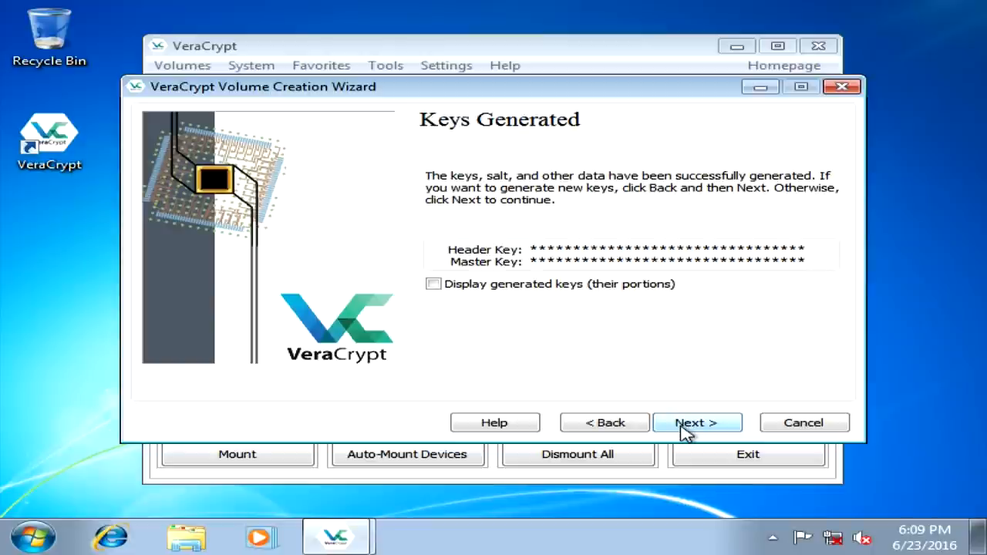
{"action": "left_click", "coordinate": [696, 423]}
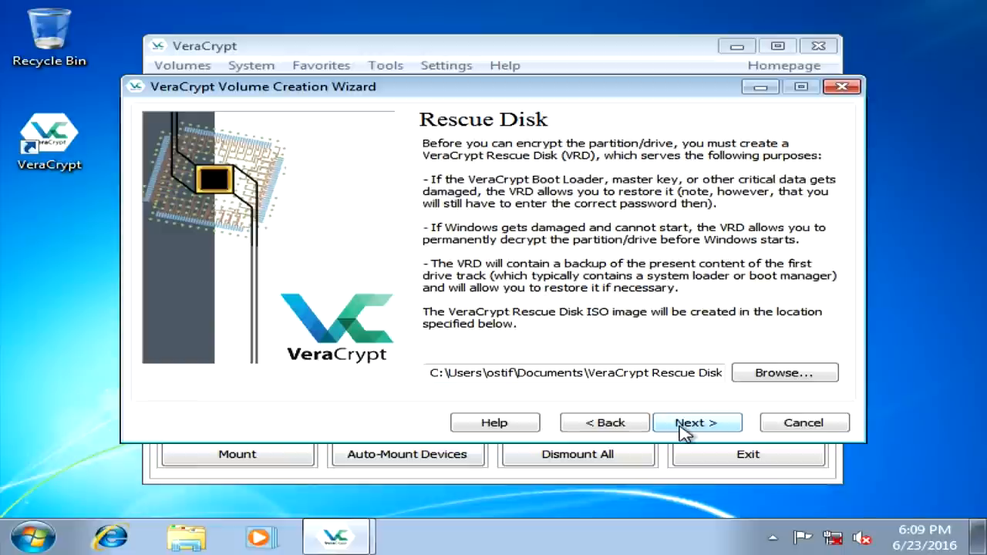
- Create the Rescue Disk ISO and burn it to DVD with Disc Image Burner, closing after success
{"action": "left_click", "coordinate": [694, 423]}
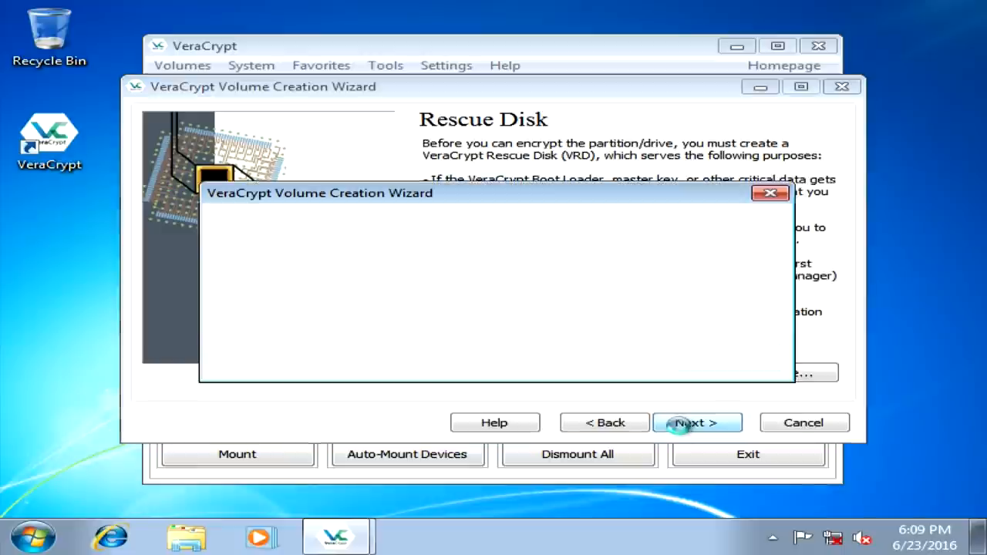
{"action": "left_click", "coordinate": [696, 423]}
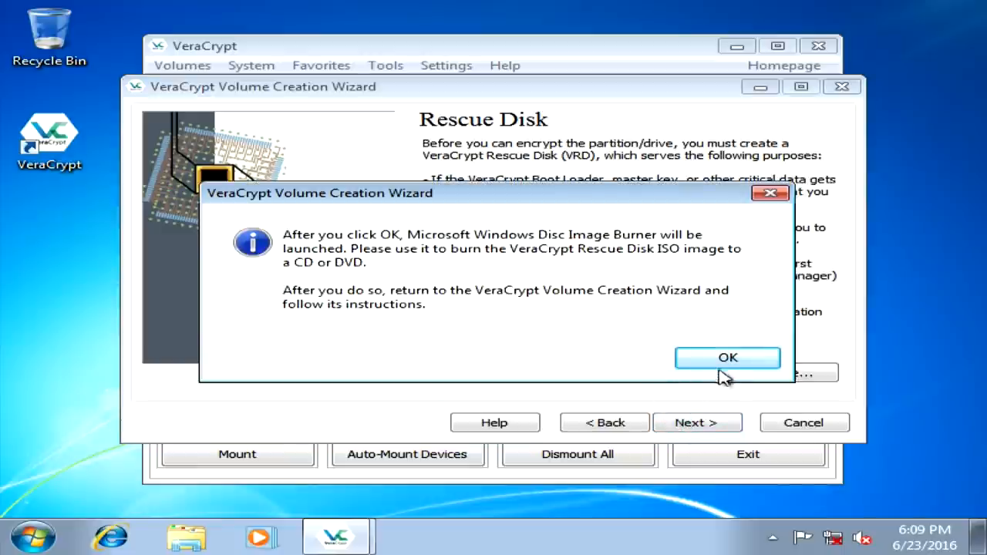
{"action": "left_click", "coordinate": [728, 357]}
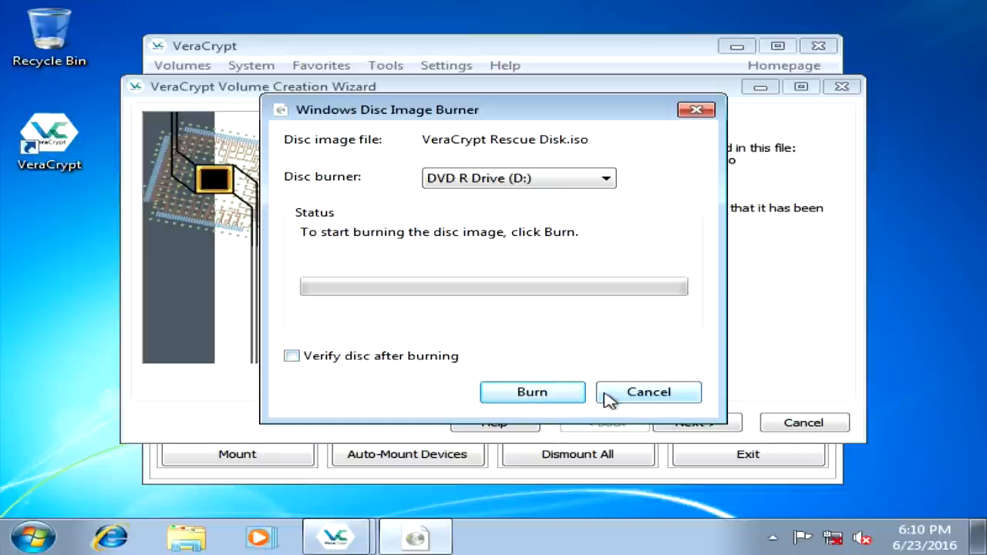
{"action": "left_click", "coordinate": [532, 392]}
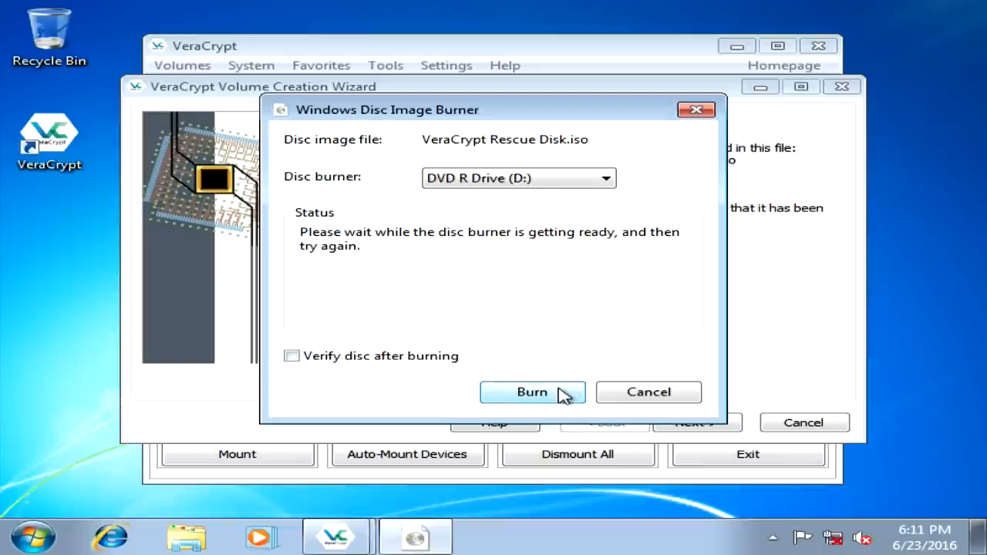
{"action": "left_click", "coordinate": [532, 391]}
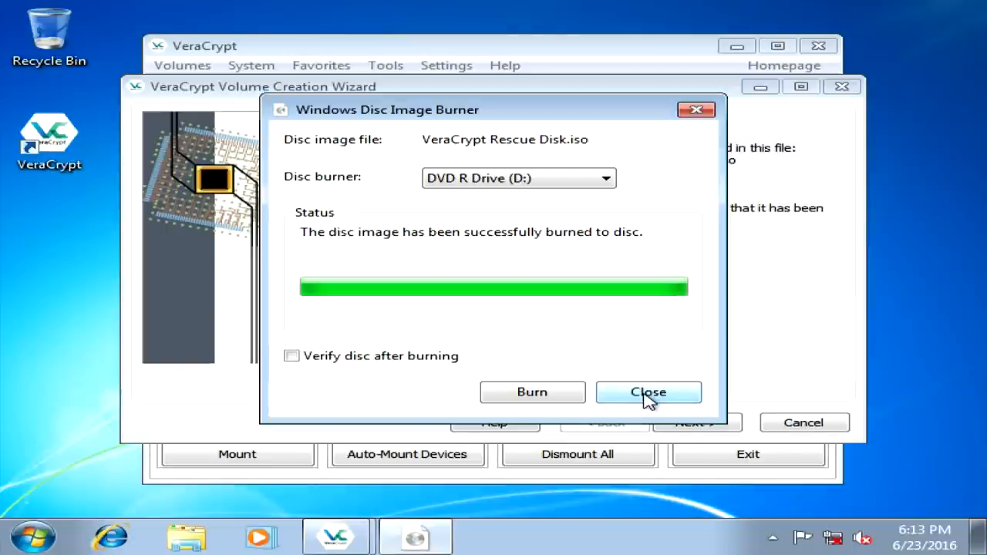
{"action": "left_click", "coordinate": [648, 391]}
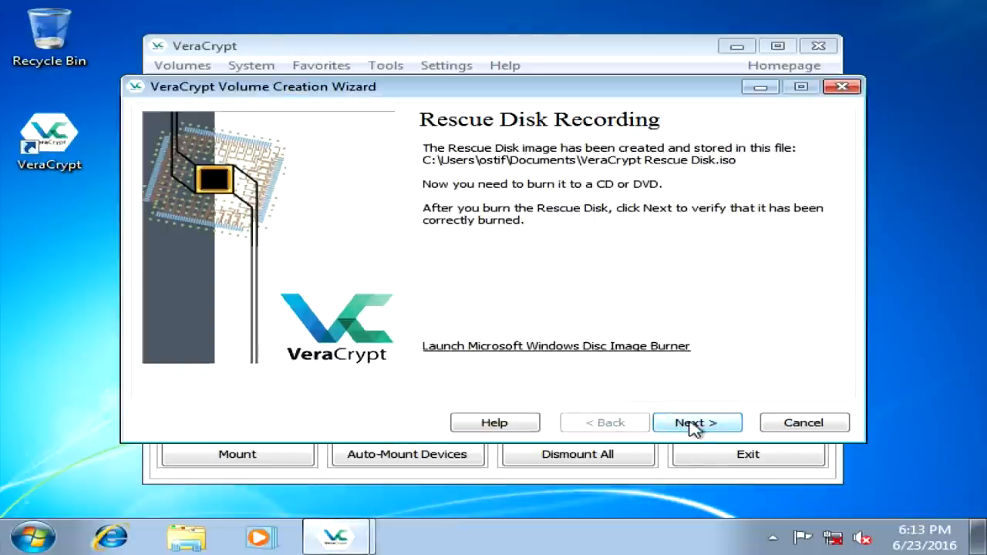
- Verify the burned rescue disk, retrying after the first failure, and close the AutoPlay window
{"action": "left_click", "coordinate": [696, 422]}
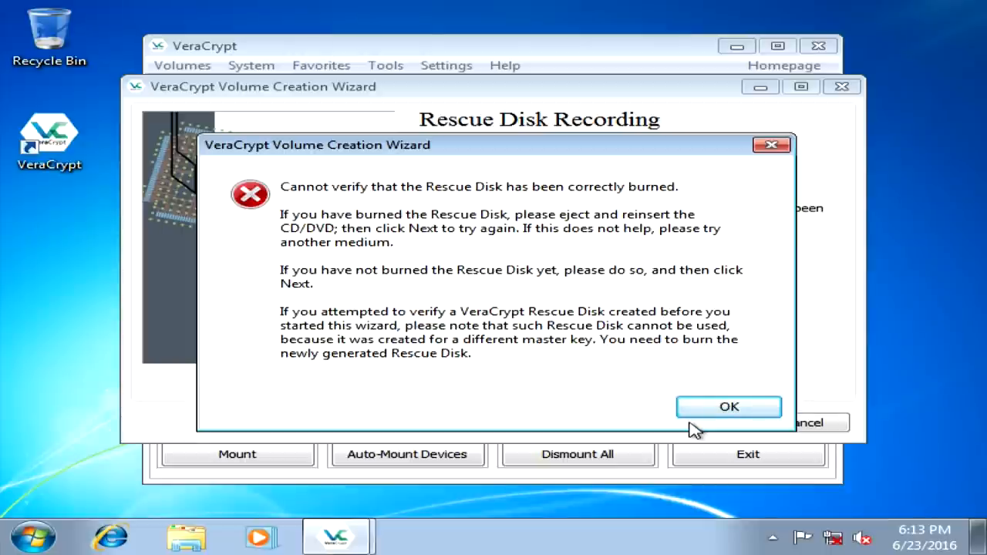
{"action": "left_click", "coordinate": [728, 407]}
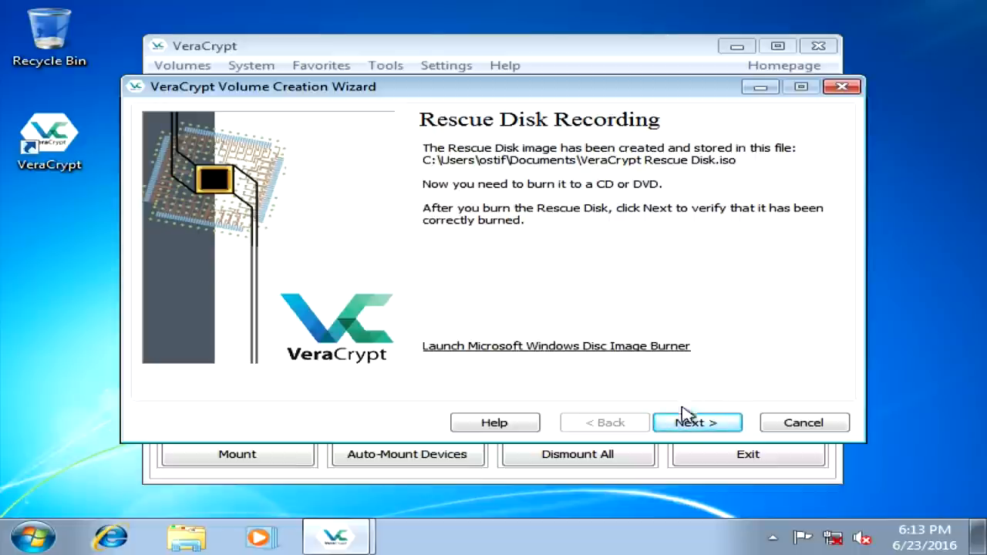
{"action": "left_click", "coordinate": [697, 422]}
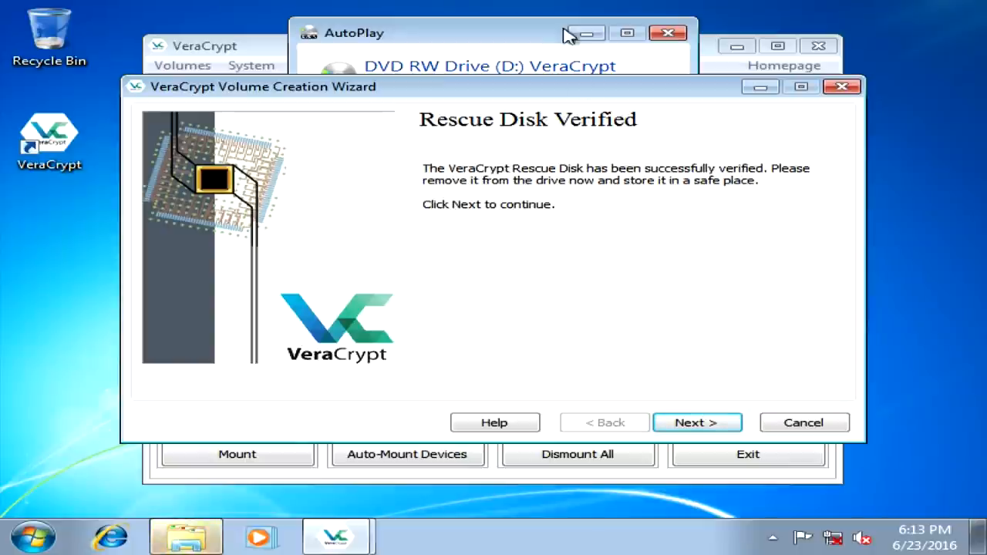
{"action": "left_click", "coordinate": [667, 32]}
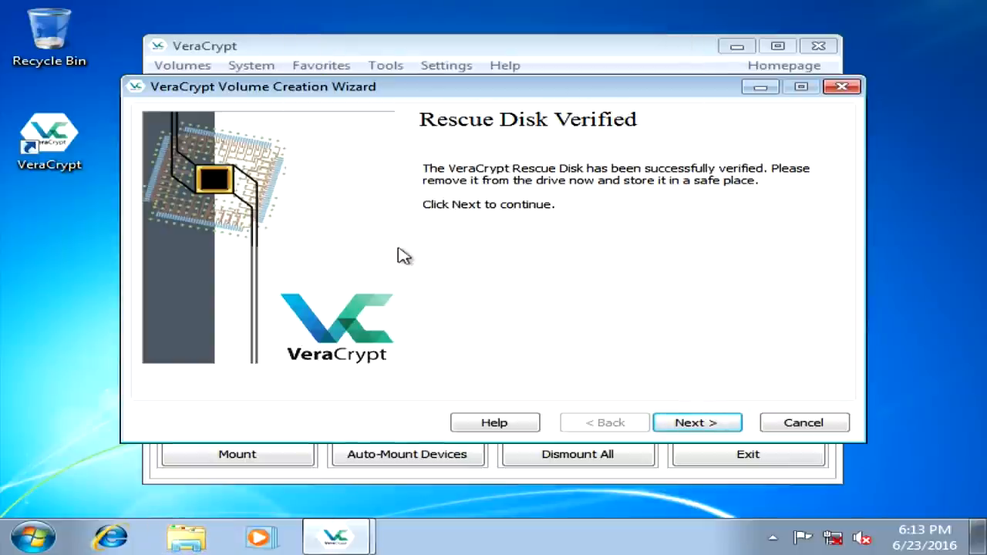
{"action": "left_click", "coordinate": [695, 422]}
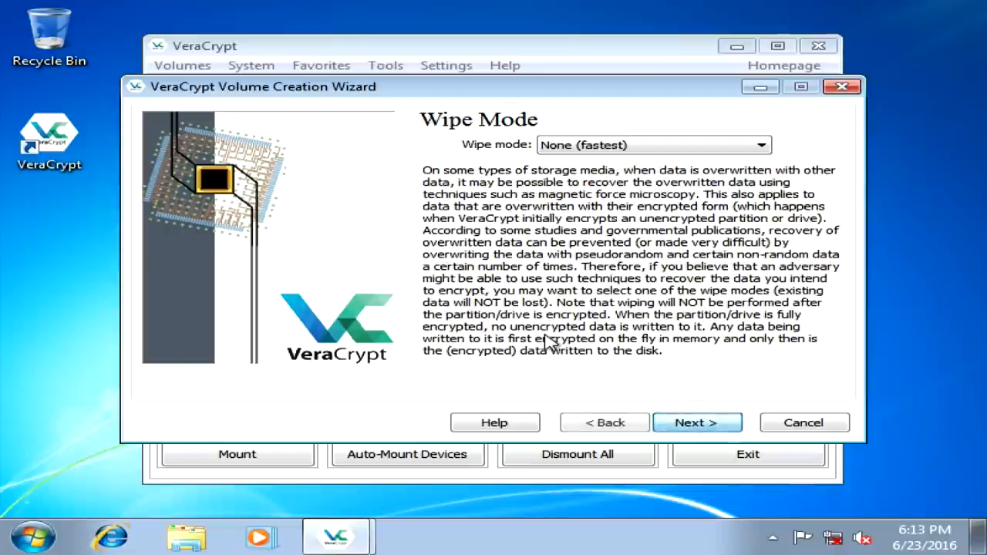
{"action": "mouse_move", "coordinate": [663, 147]}
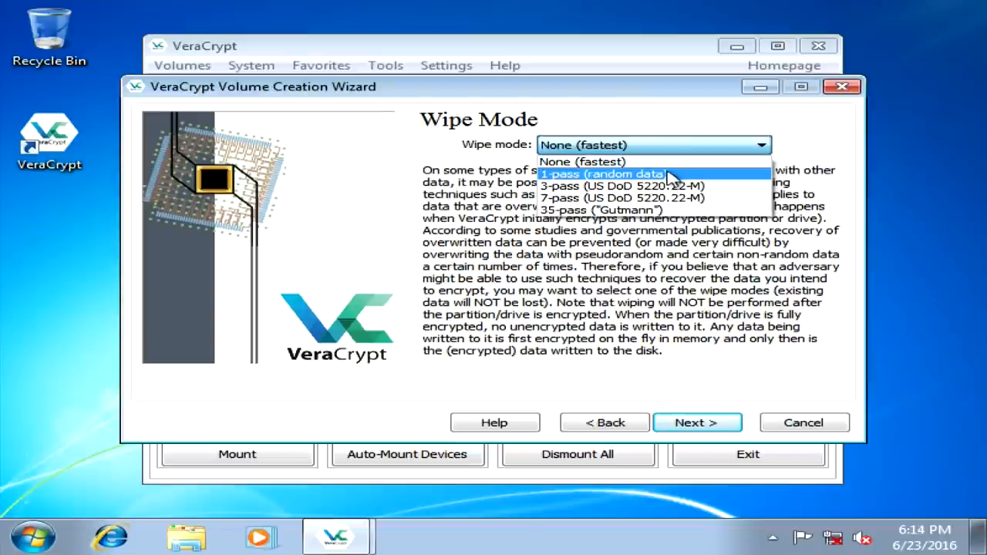
- Choose the 3-pass (US DoD 5220.22-M) wipe mode and confirm the slower-wipe warning
{"action": "left_click", "coordinate": [602, 185]}
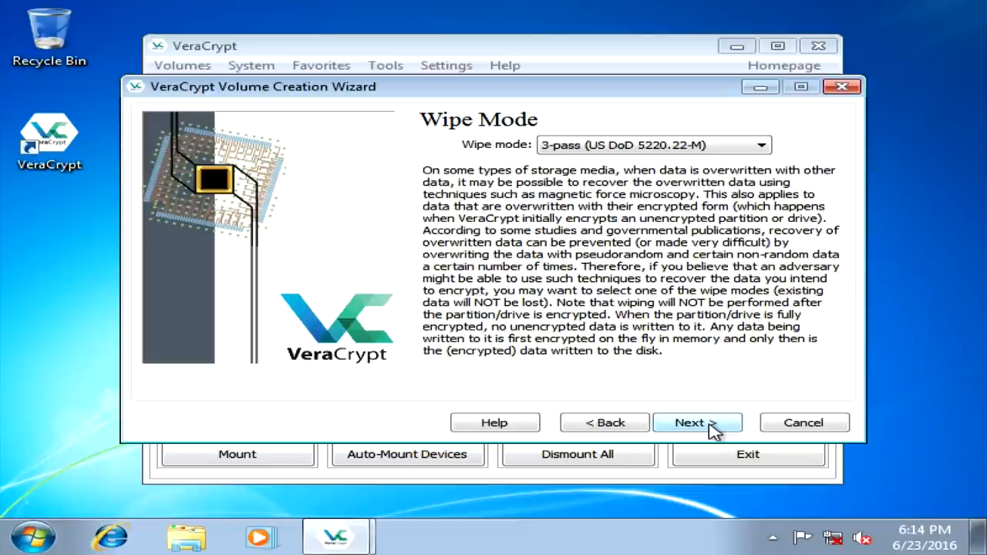
{"action": "left_click", "coordinate": [687, 422]}
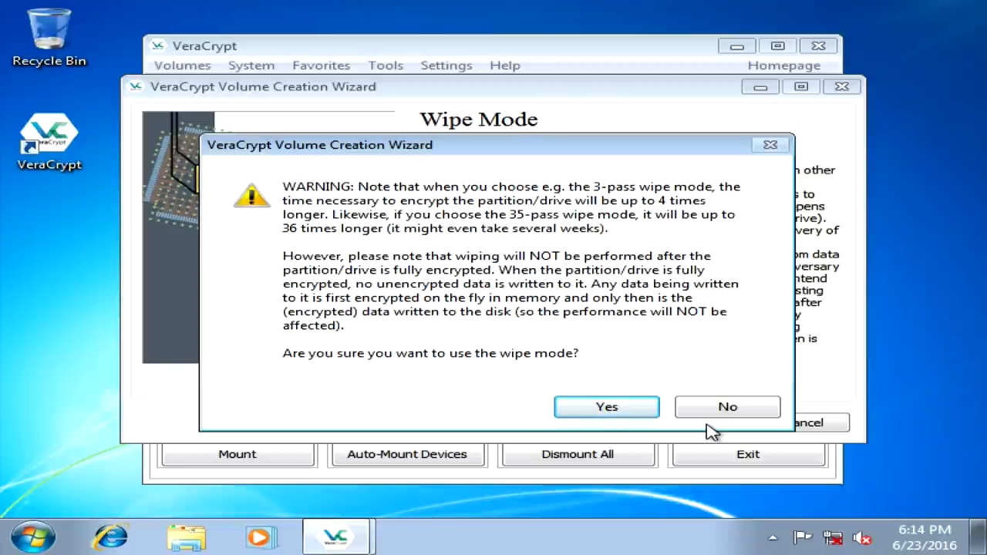
{"action": "mouse_move", "coordinate": [708, 426]}
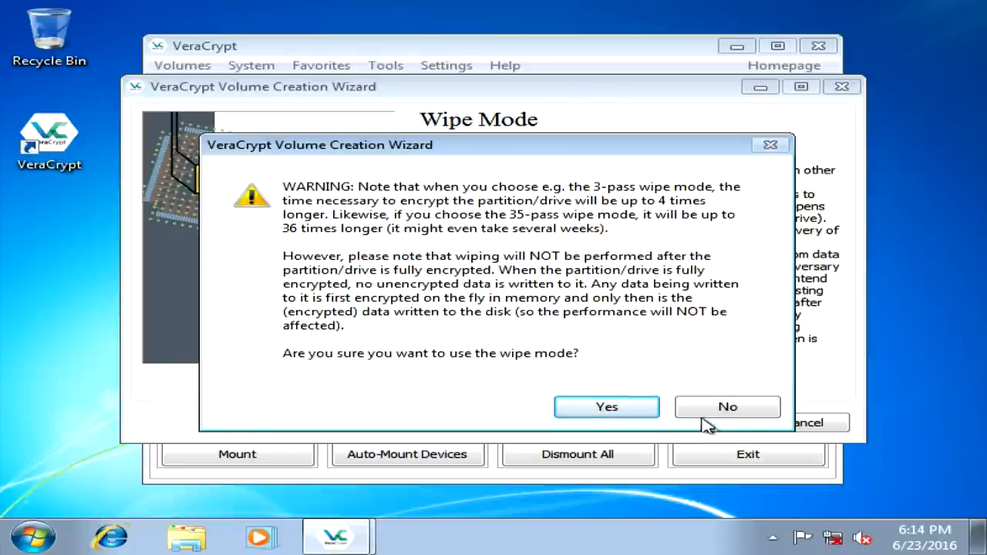
{"action": "left_click", "coordinate": [606, 407]}
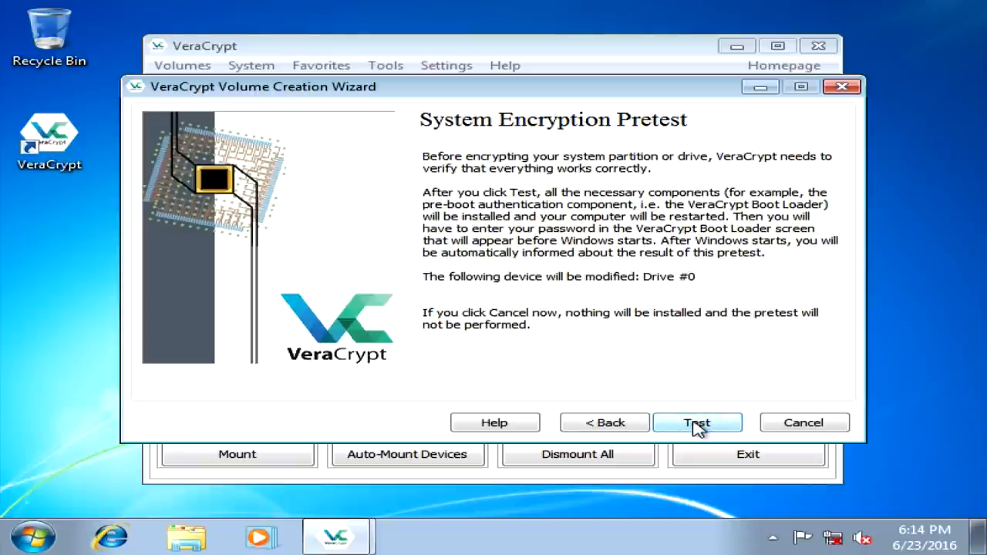
- Start the pretest, acknowledge the important notes and restart the computer now
{"action": "left_click", "coordinate": [697, 422]}
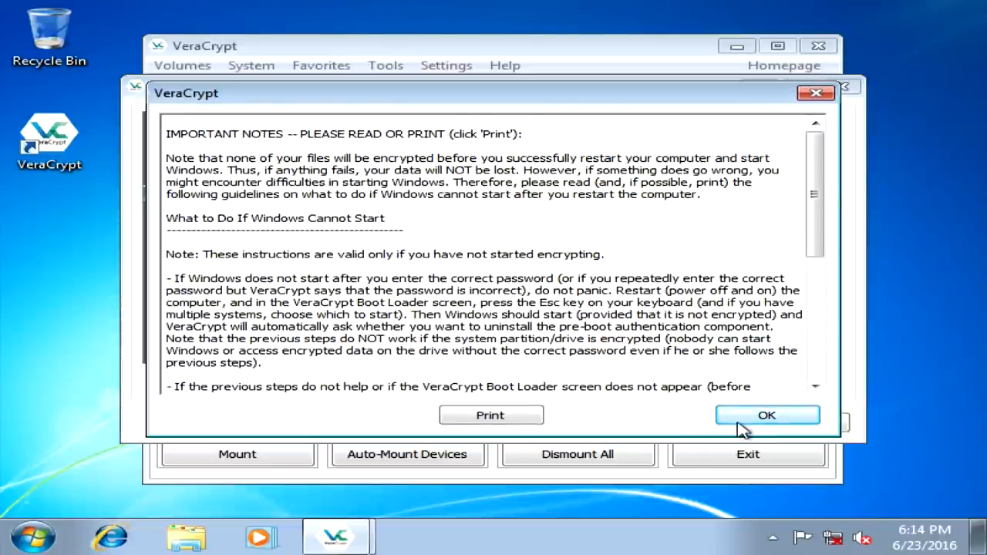
{"action": "left_click", "coordinate": [766, 415]}
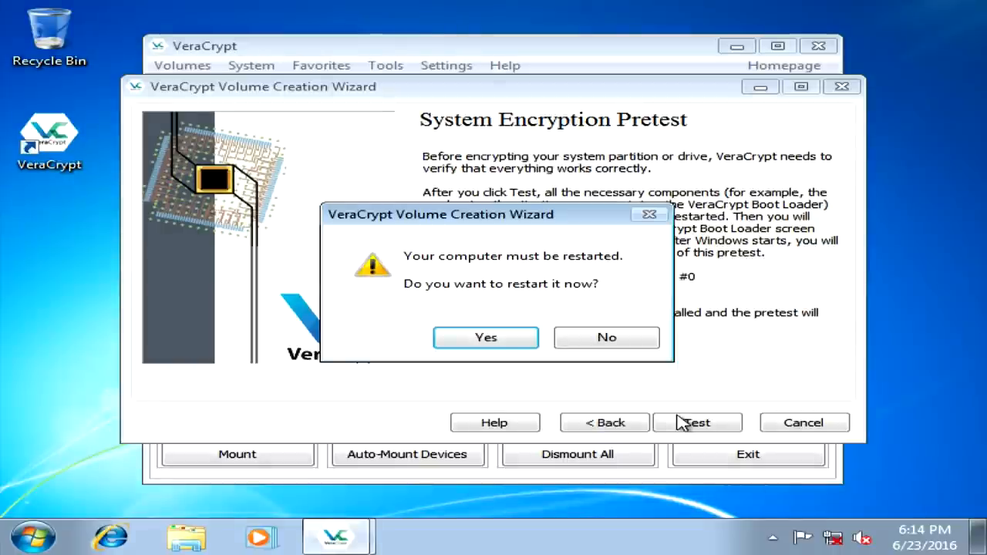
{"action": "mouse_move", "coordinate": [486, 339]}
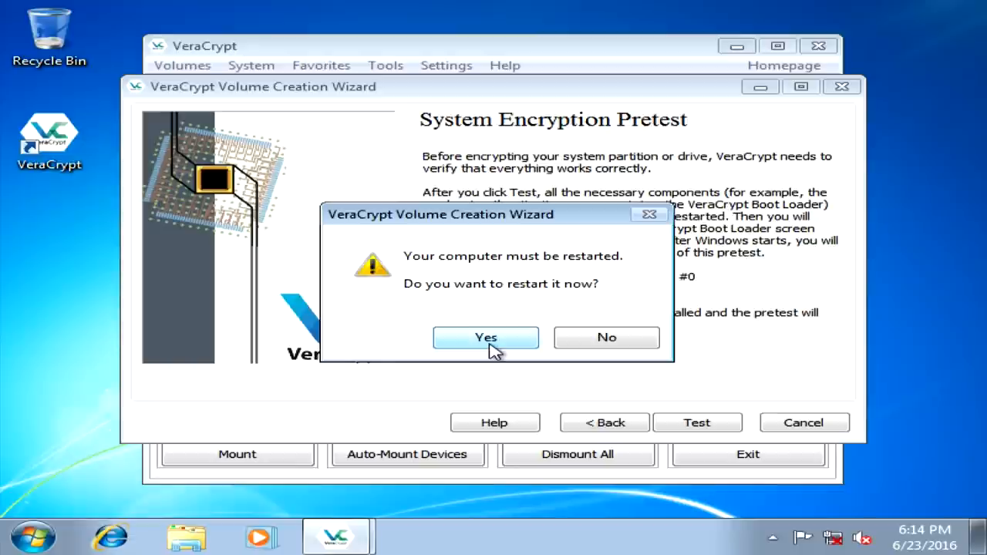
{"action": "left_click", "coordinate": [484, 337]}
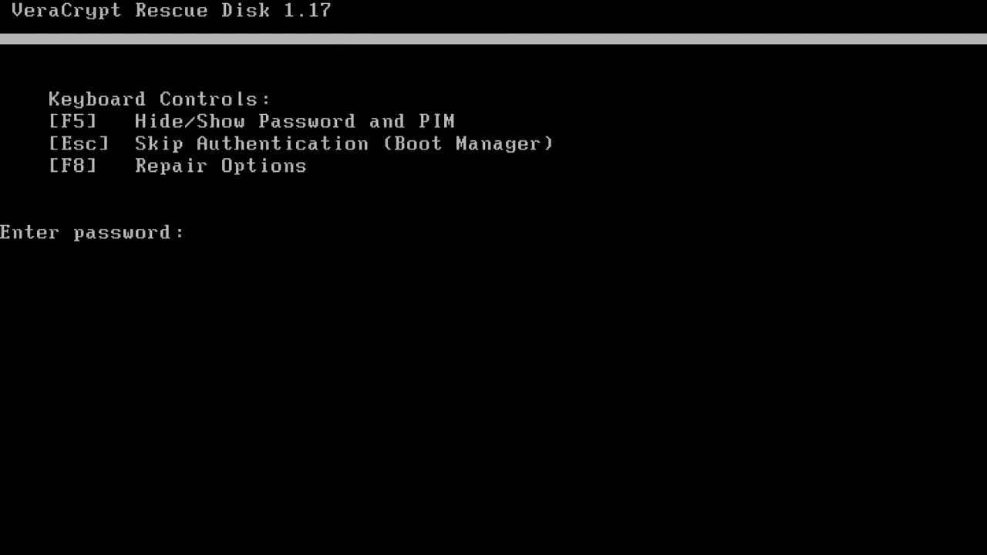
- Enter the pre-boot password so Windows starts and the pretest reports success
{"action": "type", "text": "****"}
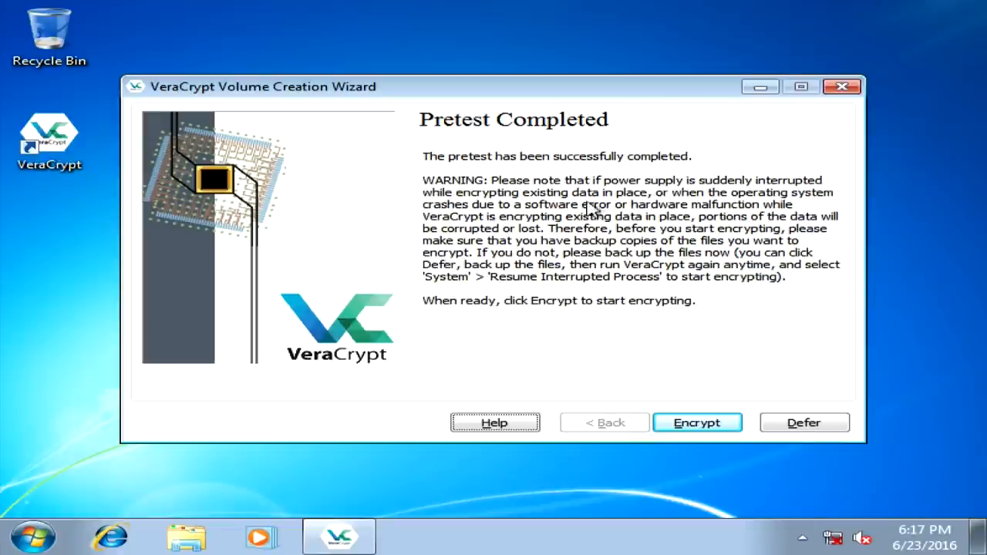
- Start encryption, accept the rescue disk notes and UAC prompt, and let it run to completion
{"action": "left_click", "coordinate": [697, 422]}
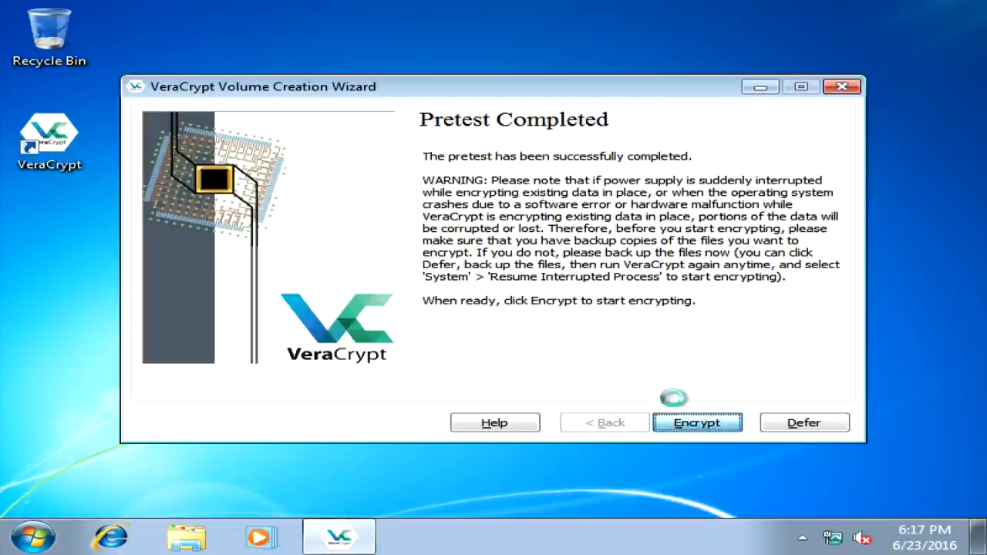
{"action": "left_click", "coordinate": [697, 422]}
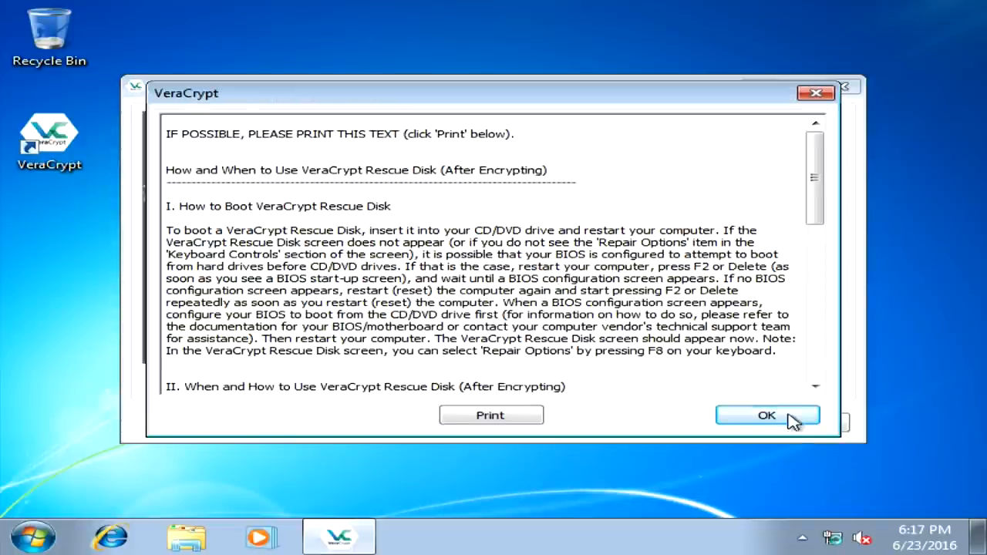
{"action": "left_click", "coordinate": [766, 415]}
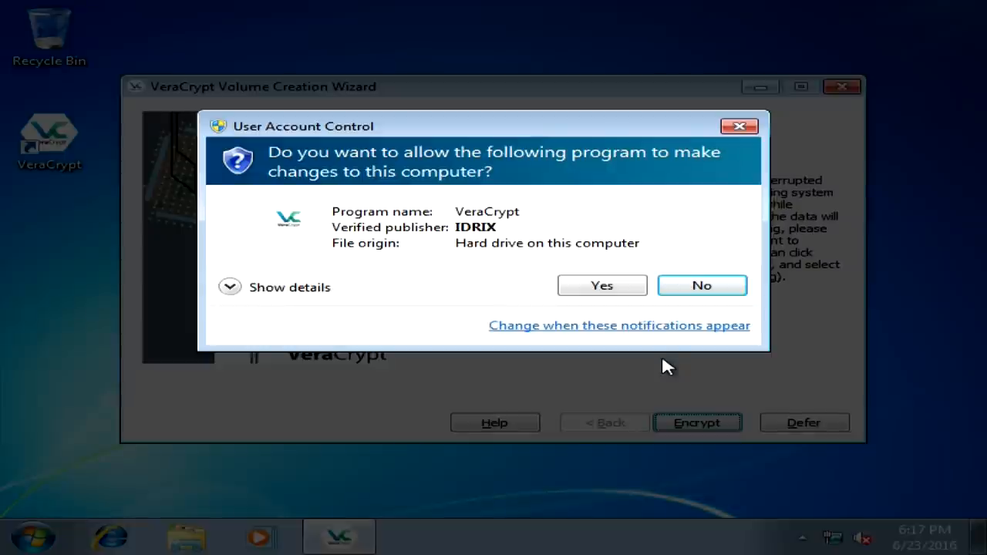
{"action": "left_click", "coordinate": [602, 286]}
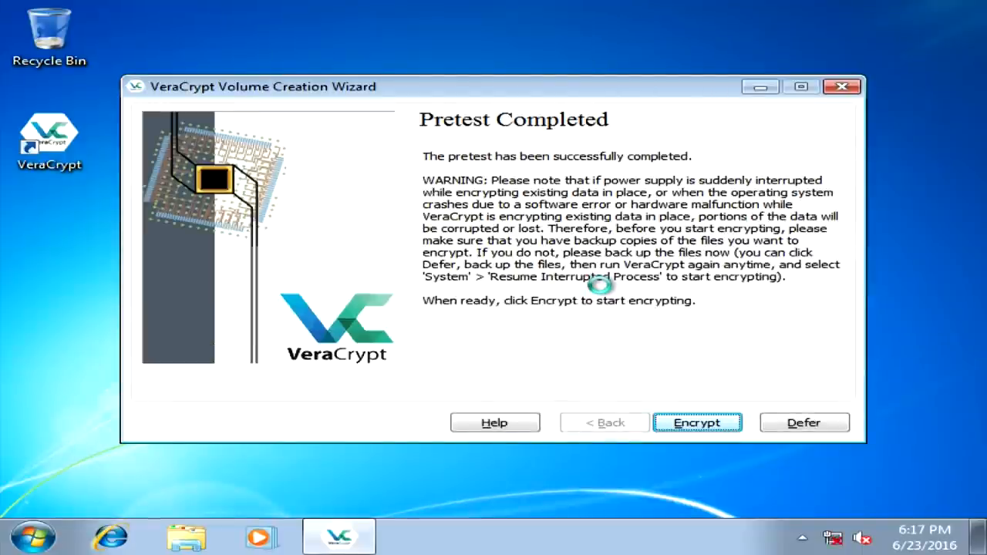
{"action": "left_click", "coordinate": [697, 422]}
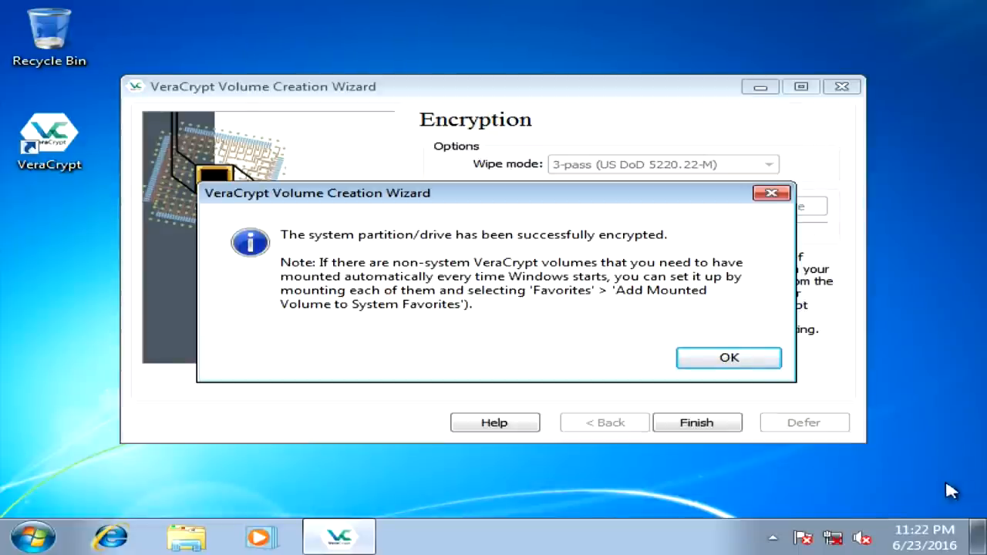
- Acknowledge the encryption success message and finish the Volume Creation Wizard
{"action": "left_click", "coordinate": [728, 358]}
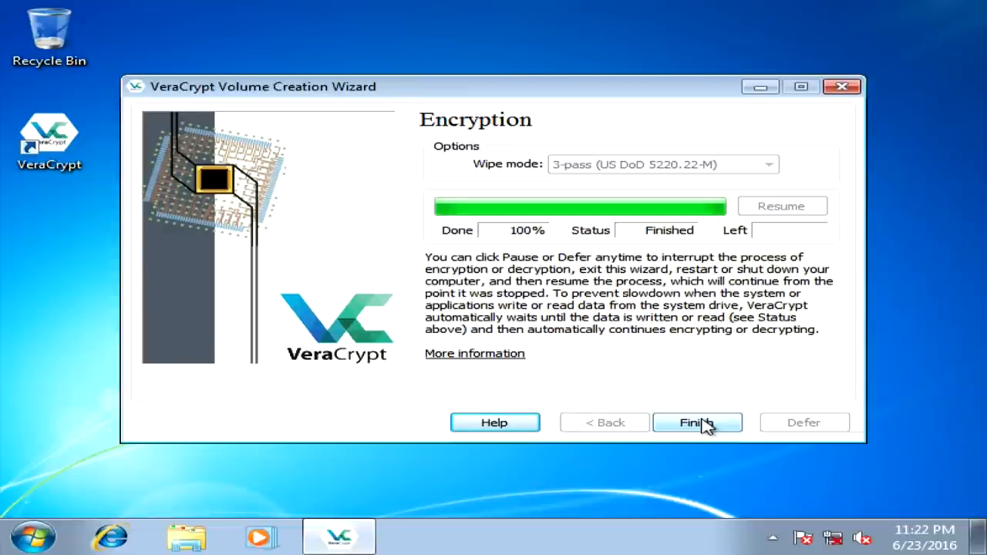
{"action": "left_click", "coordinate": [697, 423]}
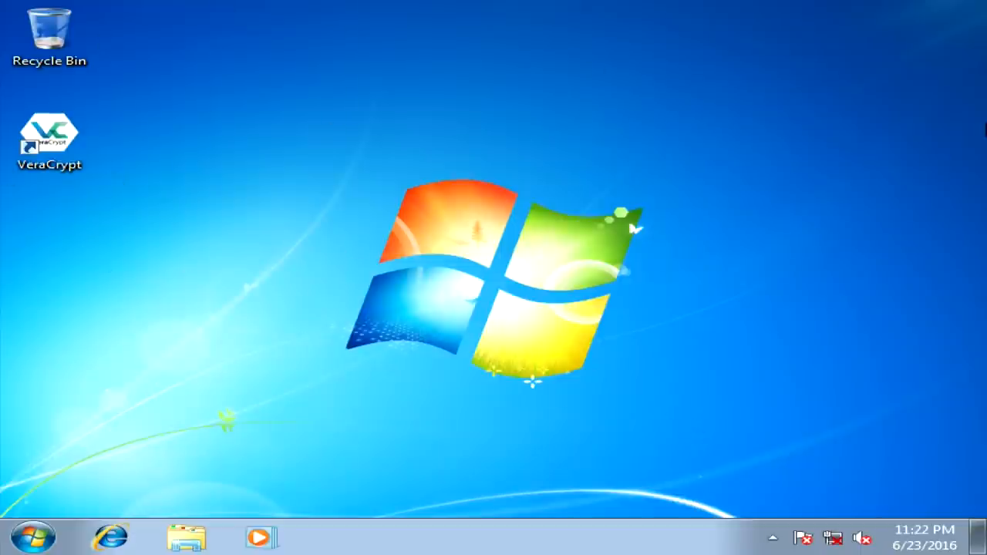
{"action": "mouse_move", "coordinate": [870, 250]}
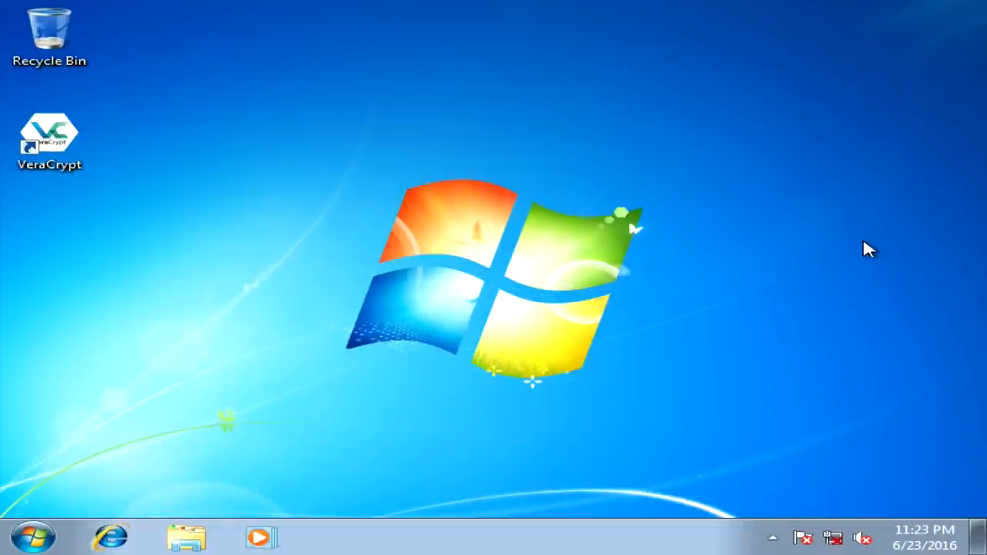
{"action": "mouse_move", "coordinate": [62, 543]}
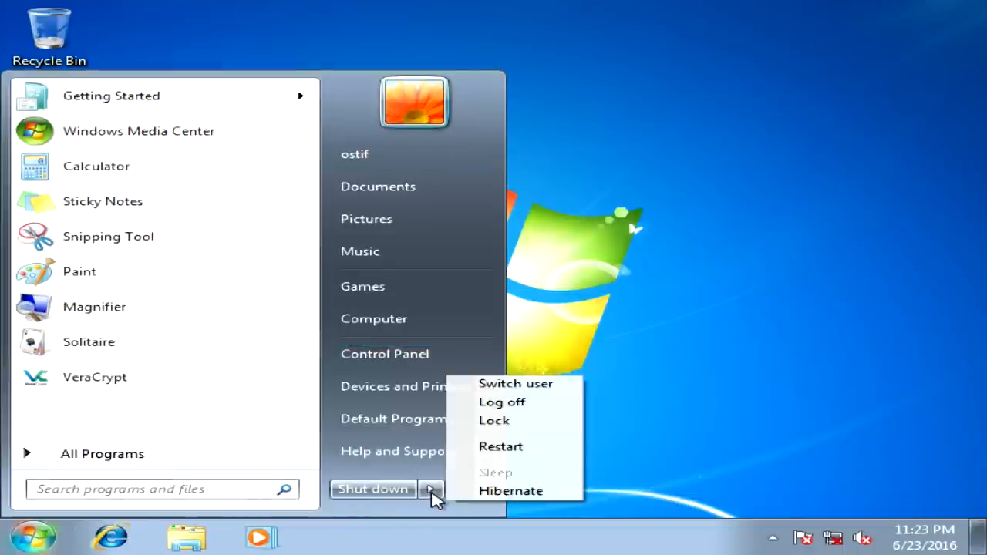
- Restart Windows 7 from the Start menu's Shut down options
{"action": "left_click", "coordinate": [503, 401]}
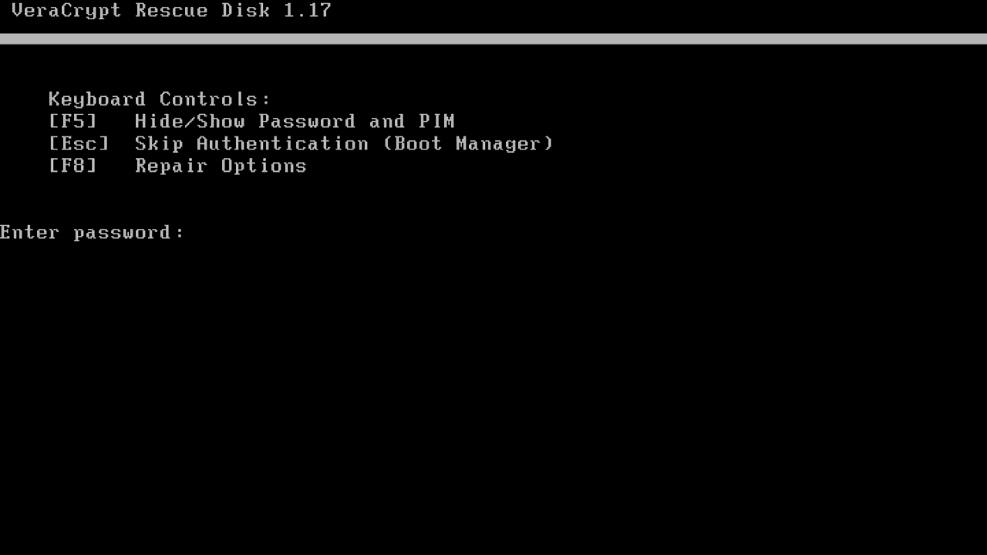
- Unlock the drive with the pre-boot password and submit the Windows login password
{"action": "type", "text": "**"}
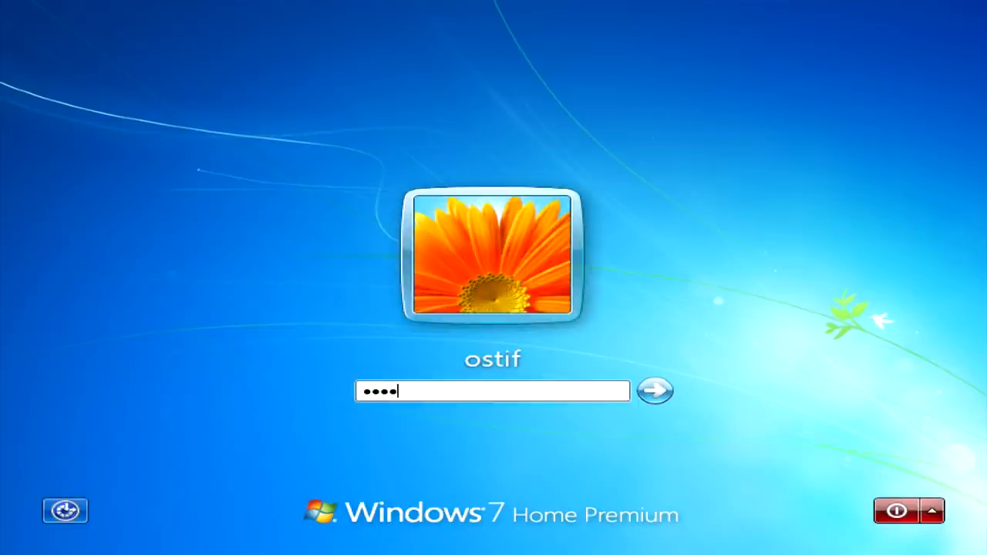
{"action": "left_click", "coordinate": [653, 391]}
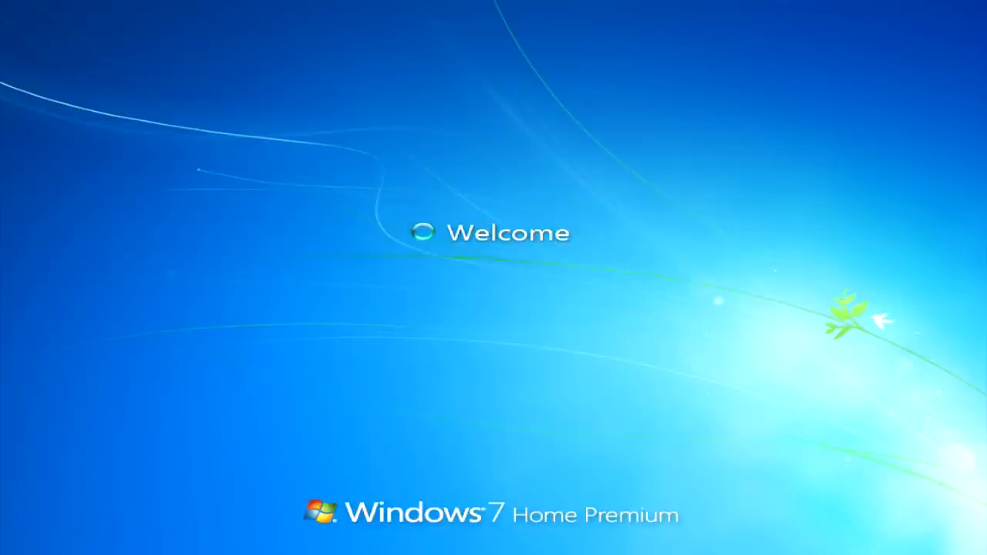